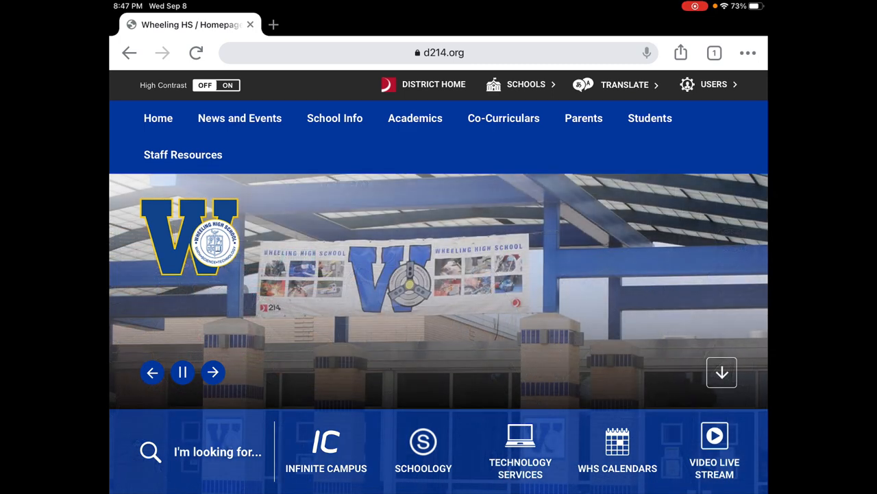
Go to the Wheeling HS Library page through Academics and scroll through it.
click(440, 52)
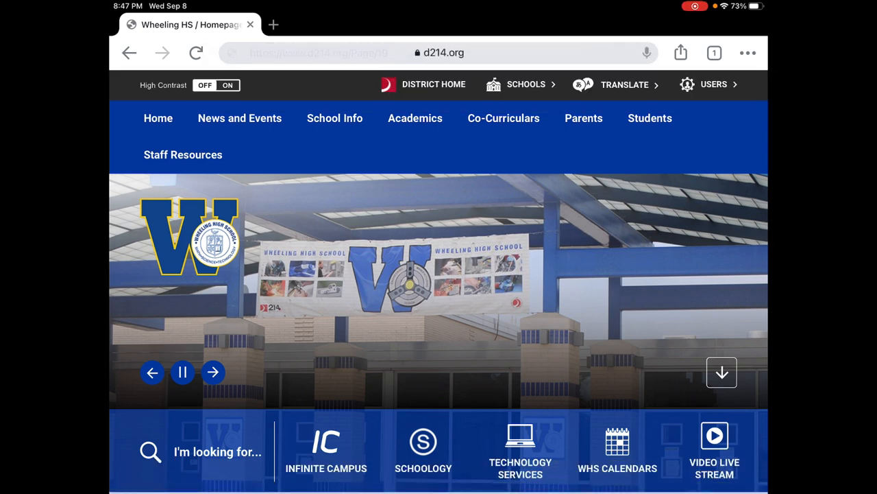
click(415, 118)
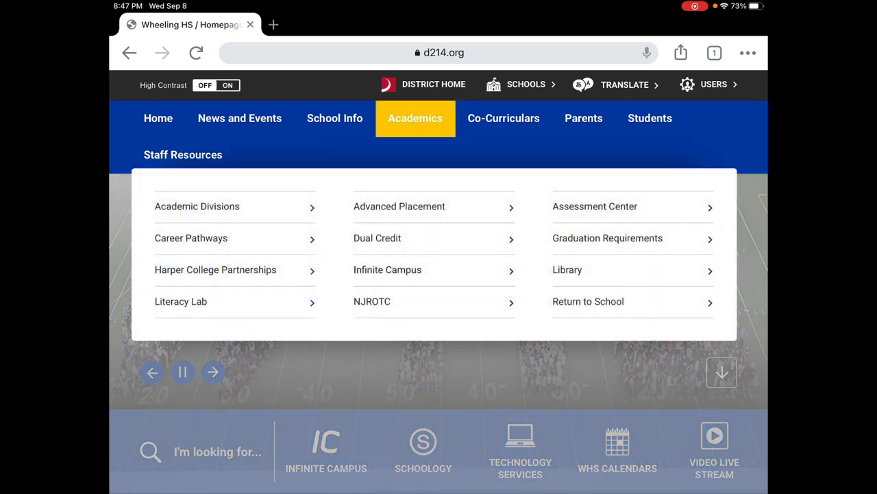
click(567, 270)
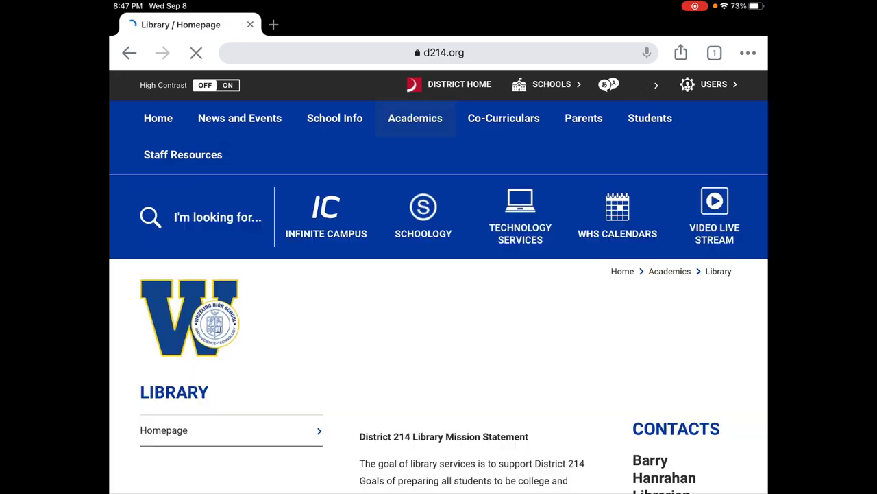
scroll(down, 3)
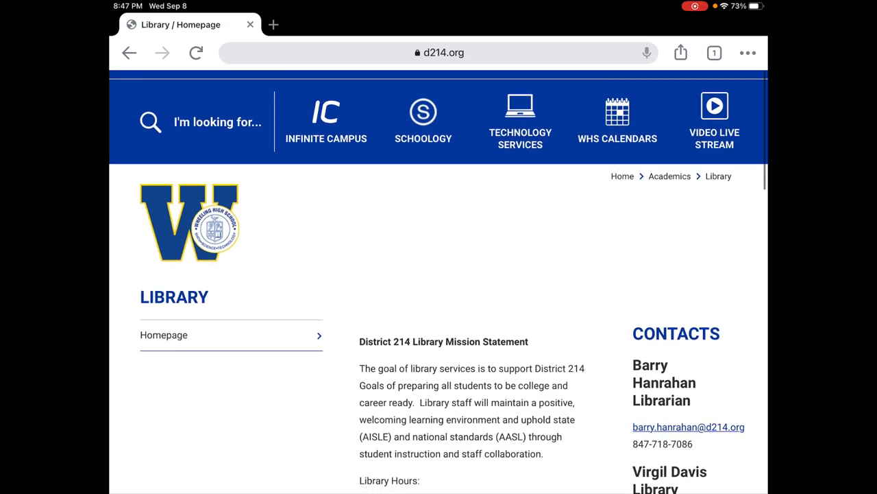
scroll(down, 3)
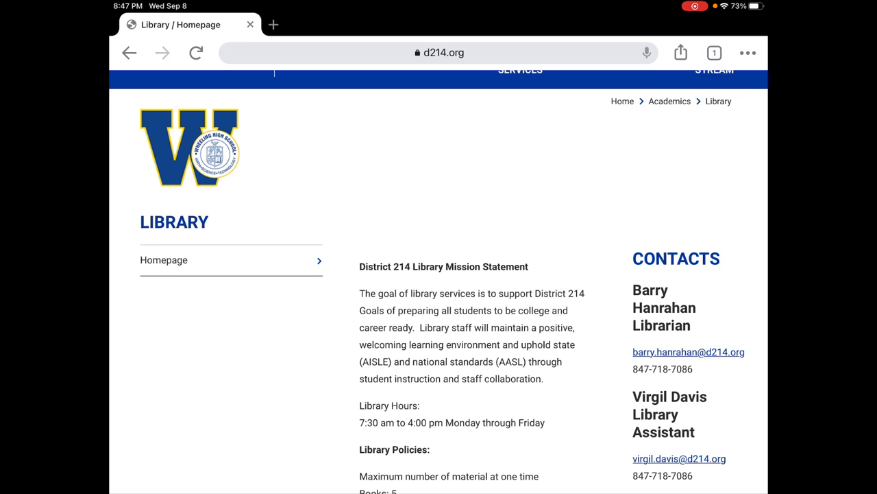
Open the District 214 Library Services page in a new tab and scroll it.
double_click(650, 290)
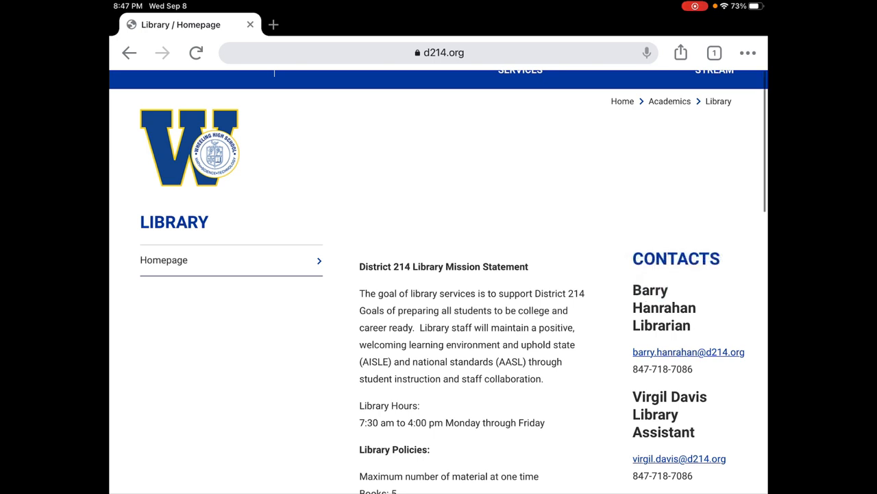
scroll(down, 3)
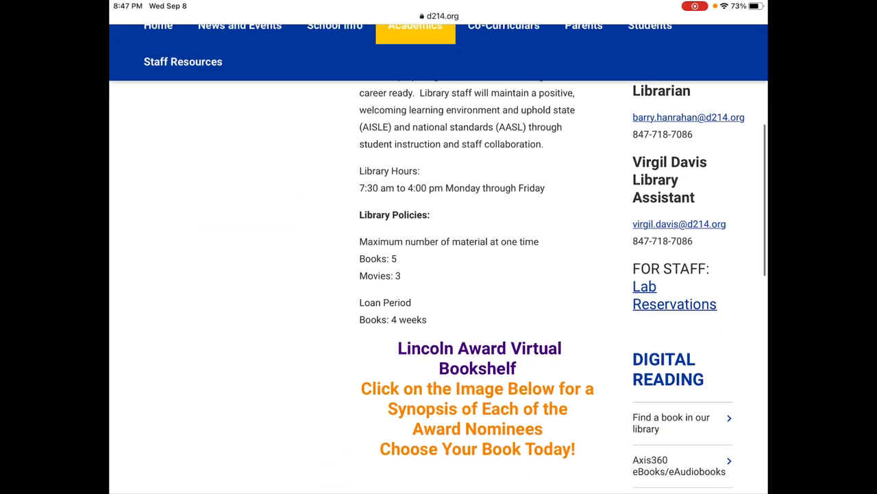
scroll(down, 3)
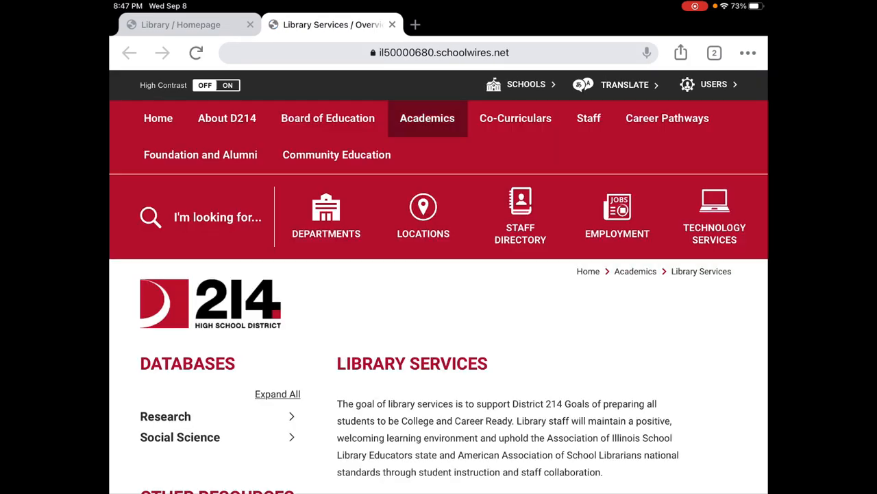
Expand the Research databases list and open Today's Science in a new tab.
scroll(down, 3)
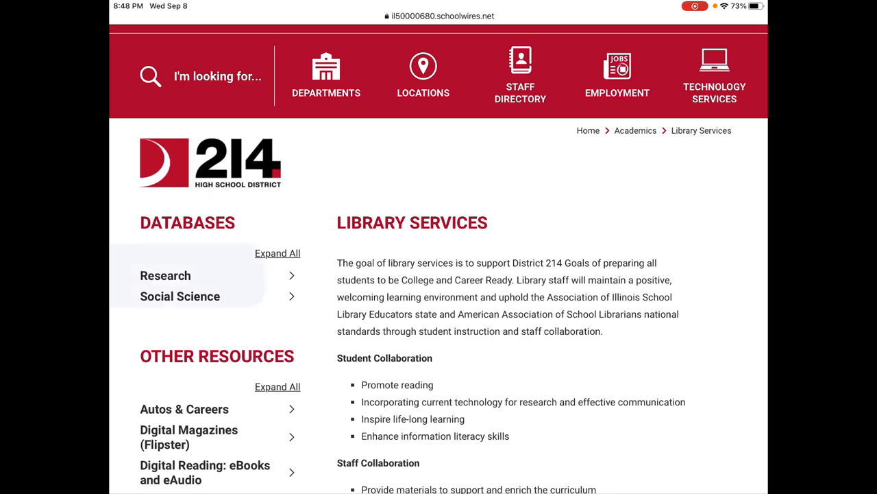
click(165, 276)
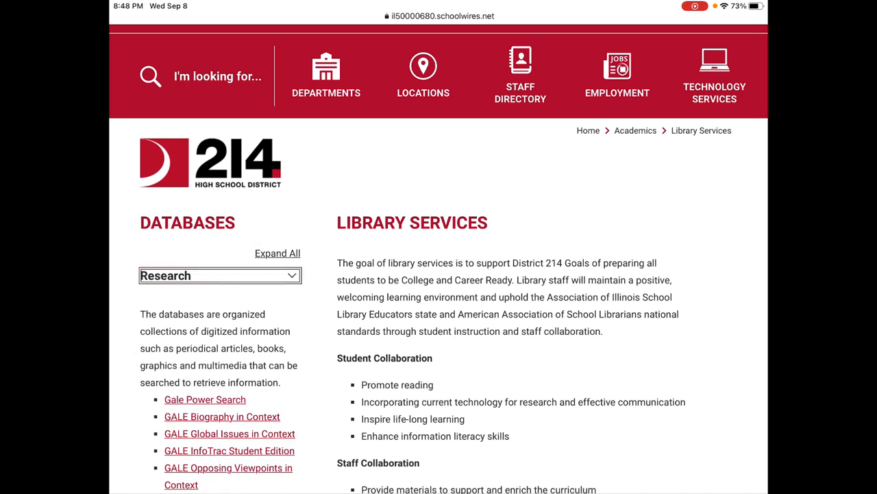
scroll(down, 3)
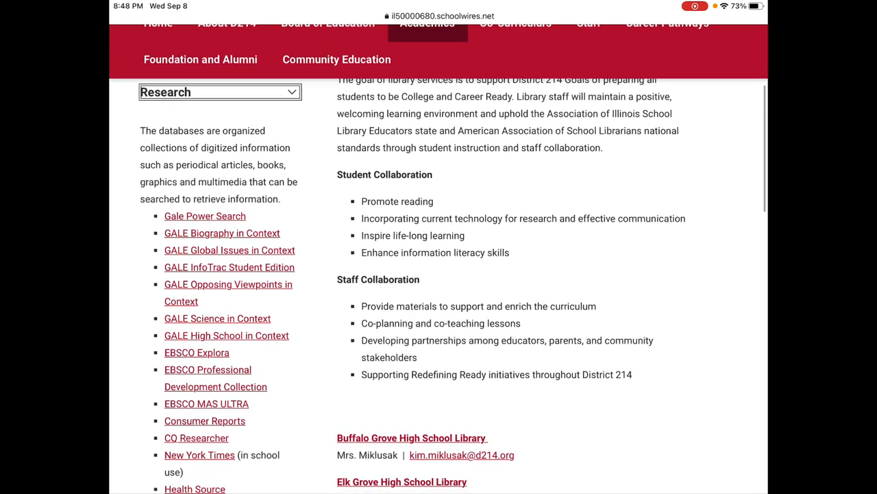
scroll(down, 3)
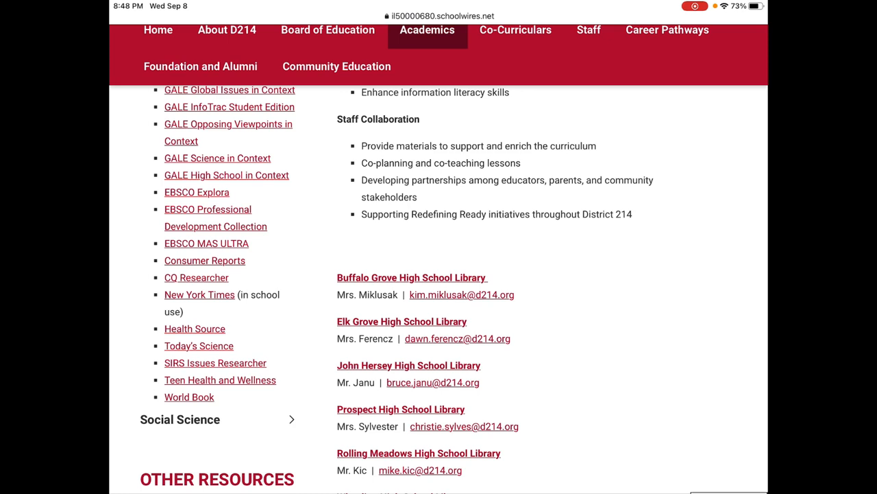
right_click(200, 294)
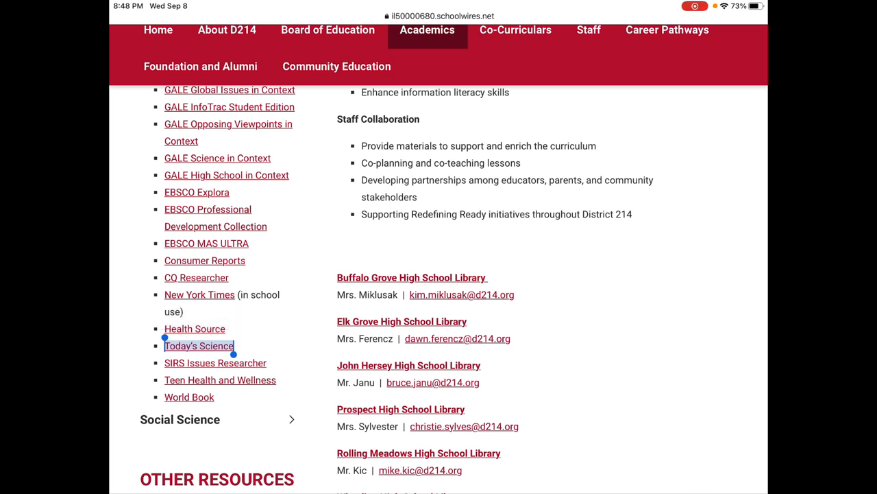
click(200, 345)
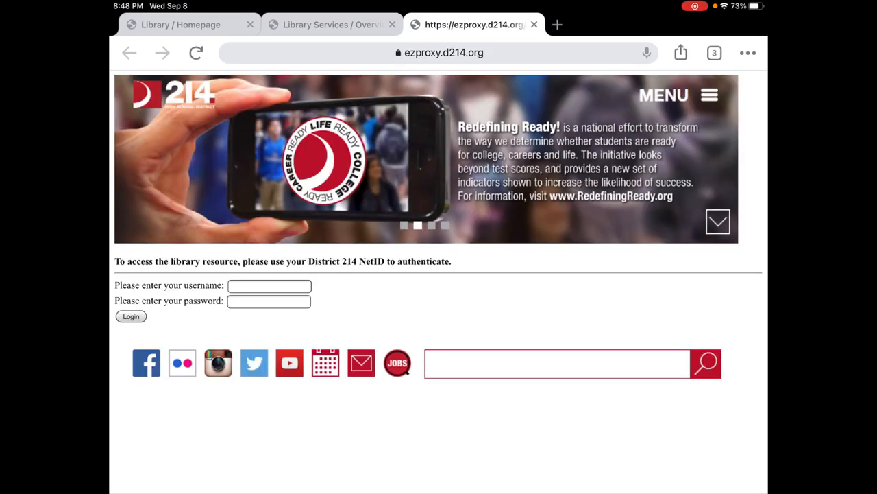
Log in to District 214 EZproxy with saved credentials, retyping the password after the error.
click(269, 286)
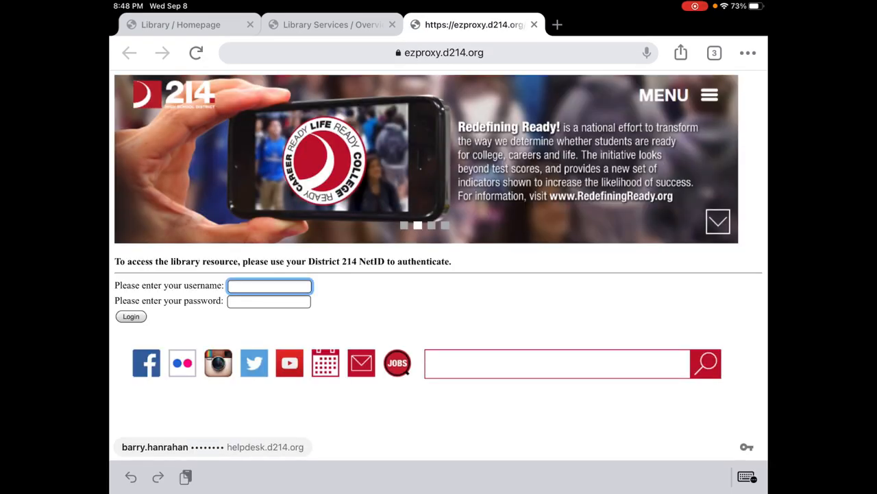
click(269, 285)
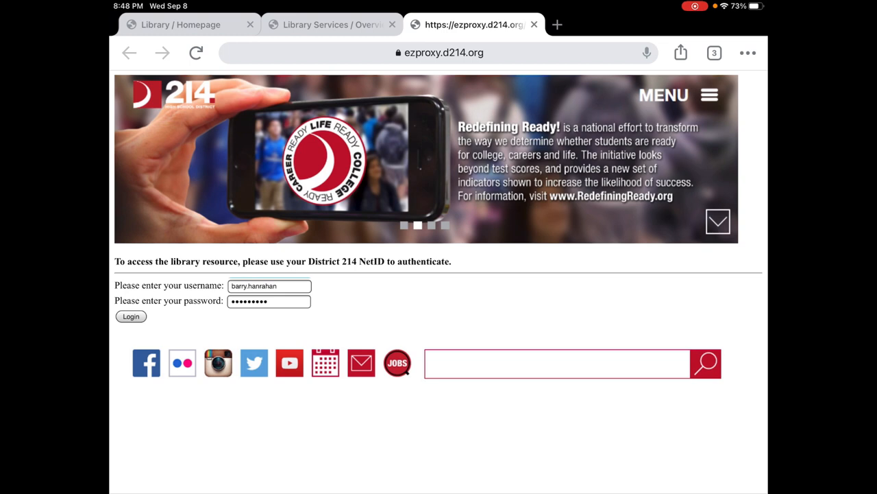
click(130, 316)
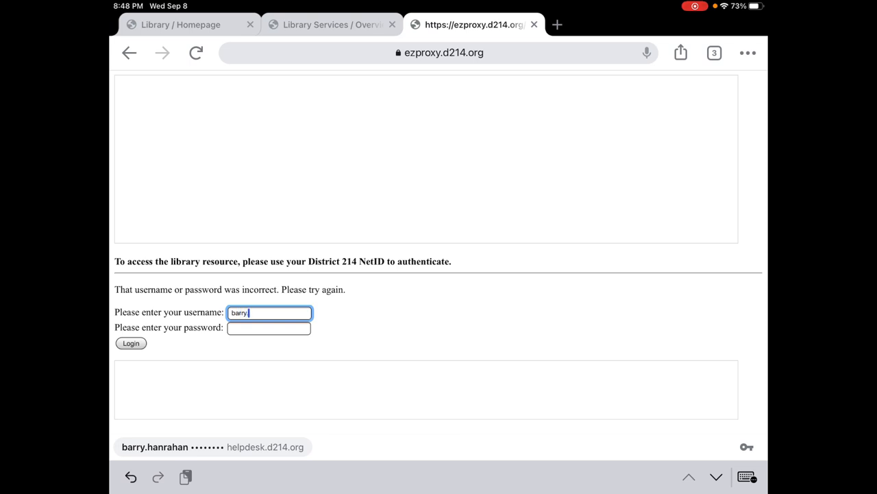
click(269, 328)
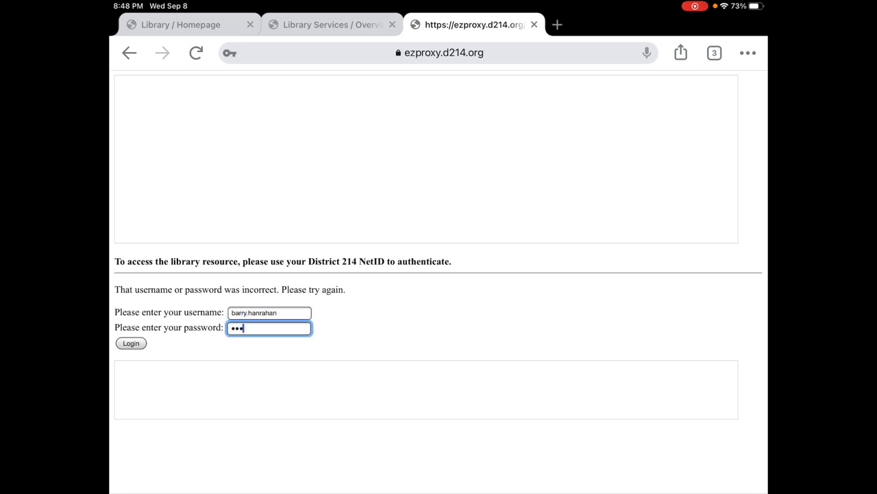
text(password)
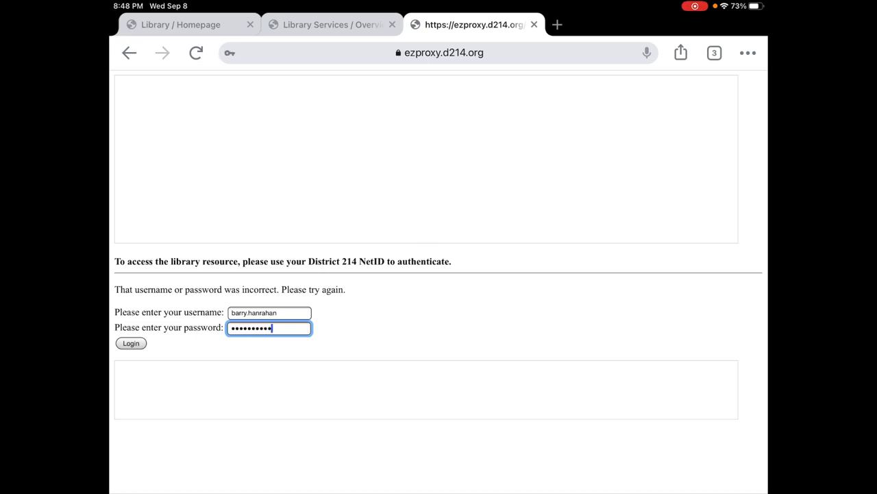
click(130, 343)
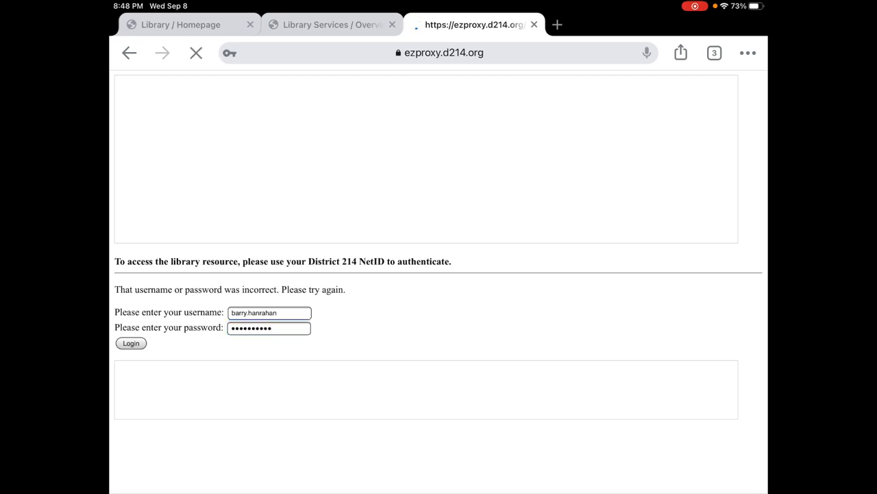
click(130, 343)
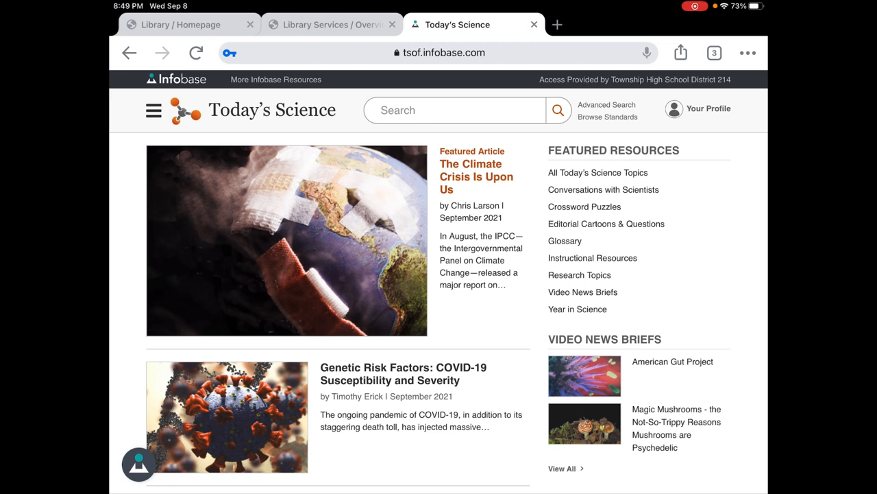
Open Topics from the site menu and scroll through the Browse Topics list.
click(153, 109)
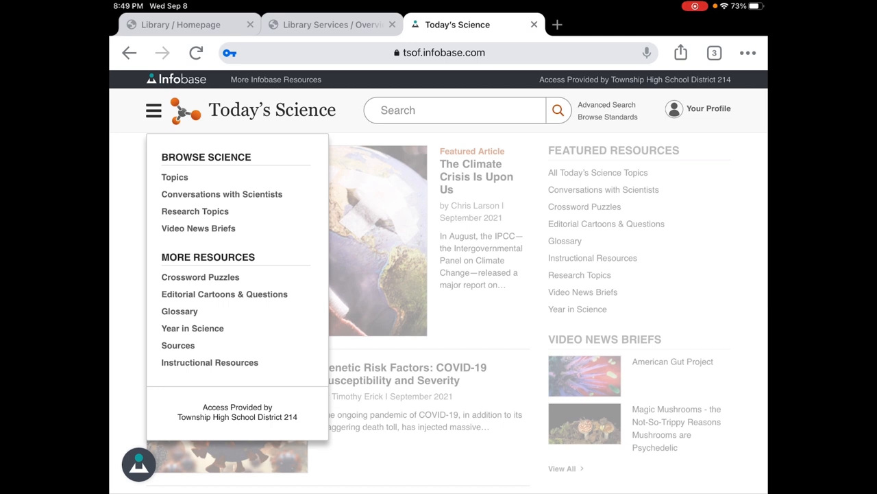
click(174, 177)
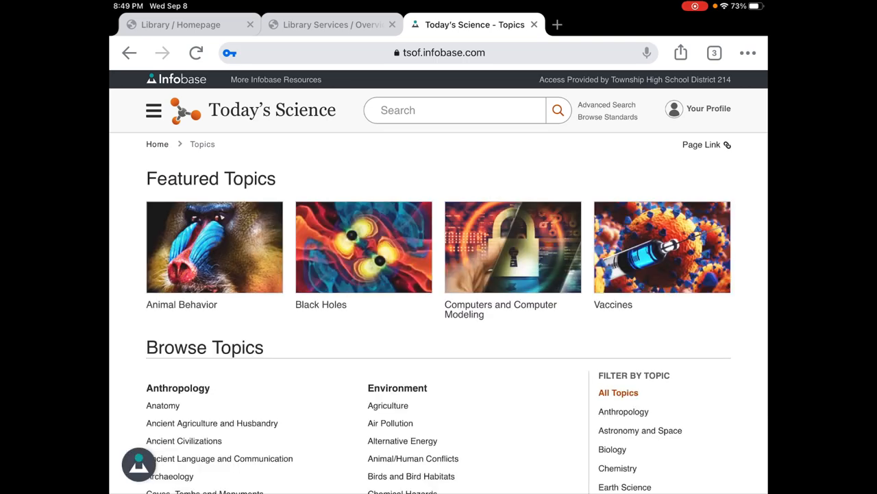
scroll(down, 3)
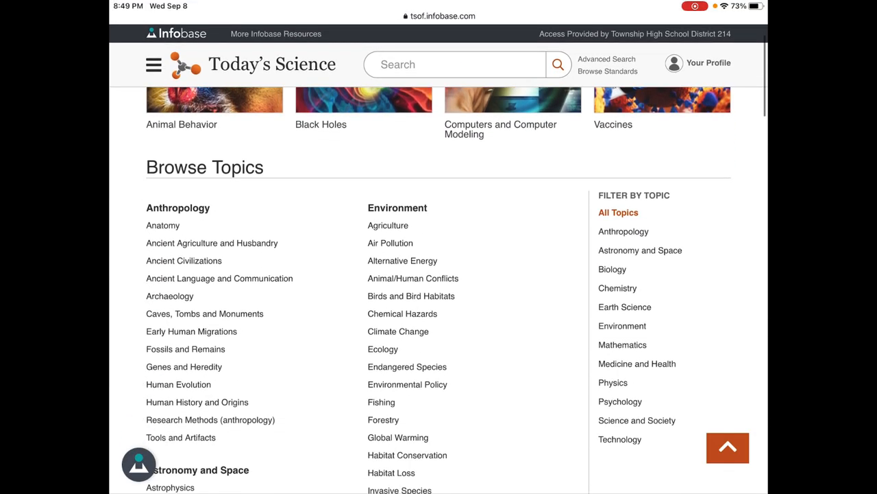
scroll(down, 3)
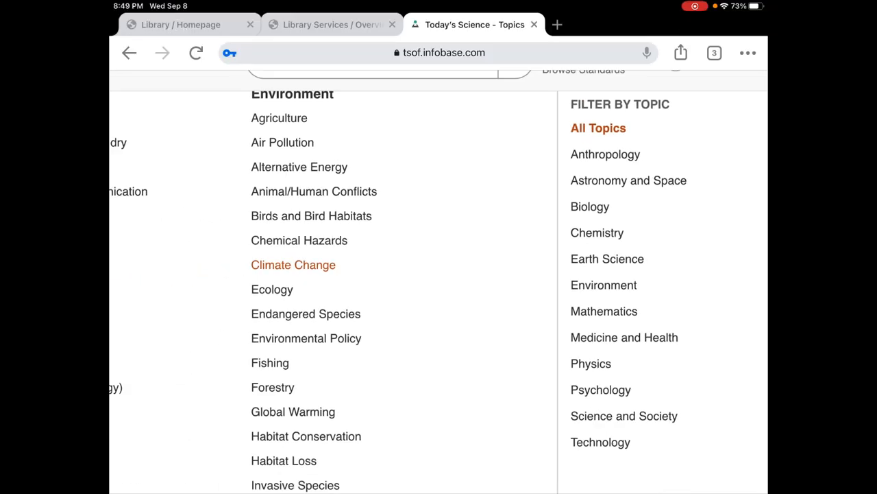
scroll(up, 3)
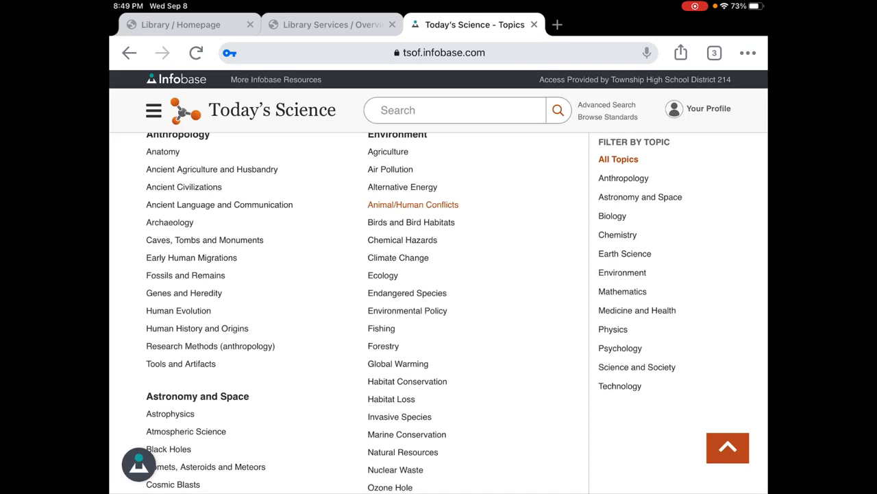
scroll(down, 3)
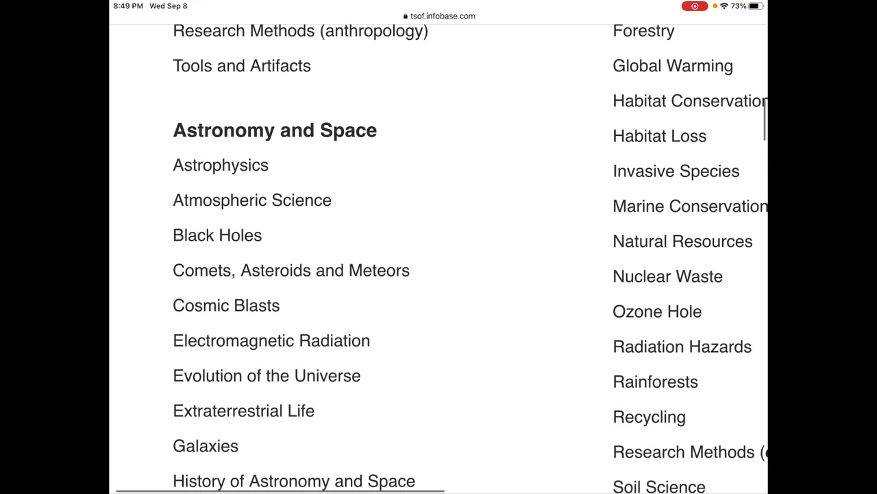
scroll(down, 3)
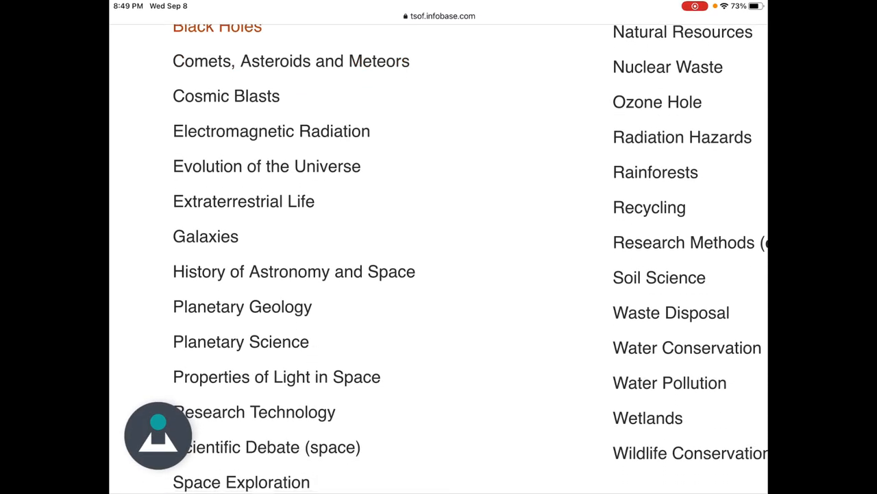
scroll(down, 3)
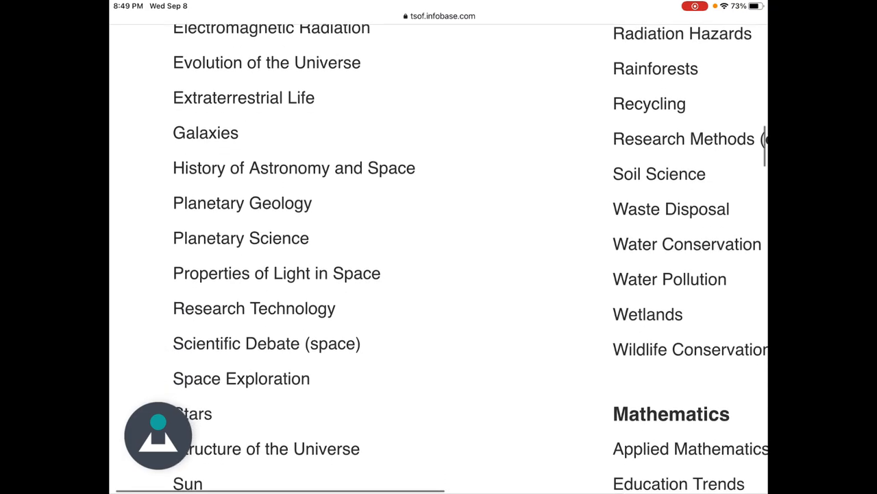
scroll(down, 3)
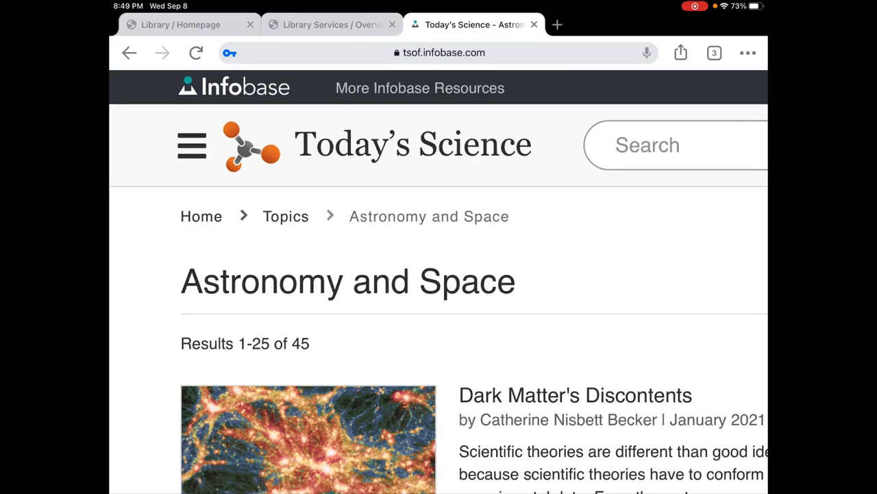
Keep the newest-to-oldest sort order and scroll to the bottom of the Astronomy and Space list.
scroll(down, 3)
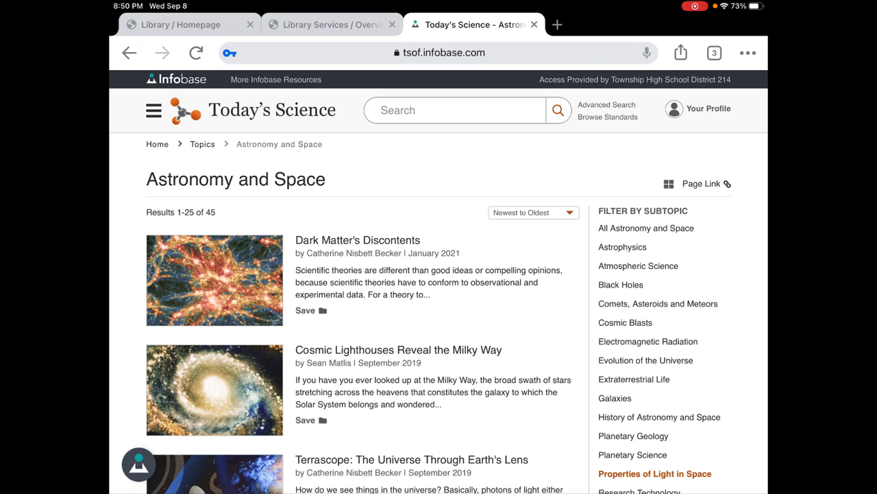
click(533, 211)
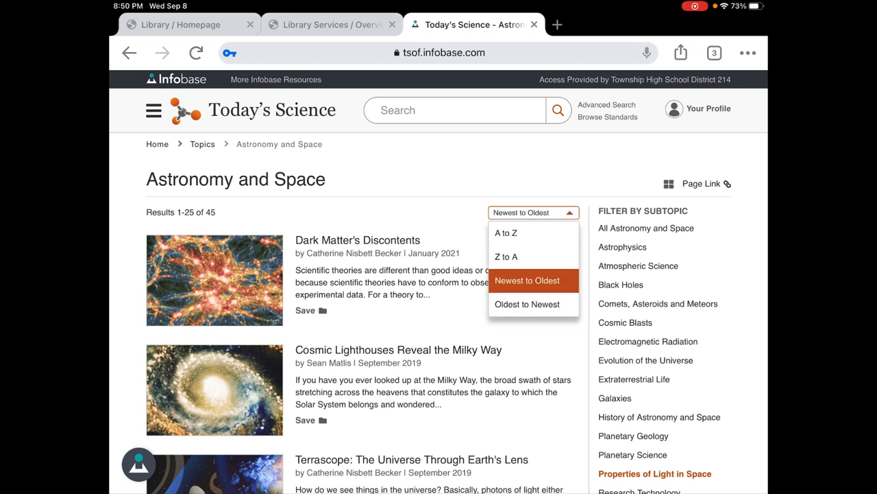
click(534, 279)
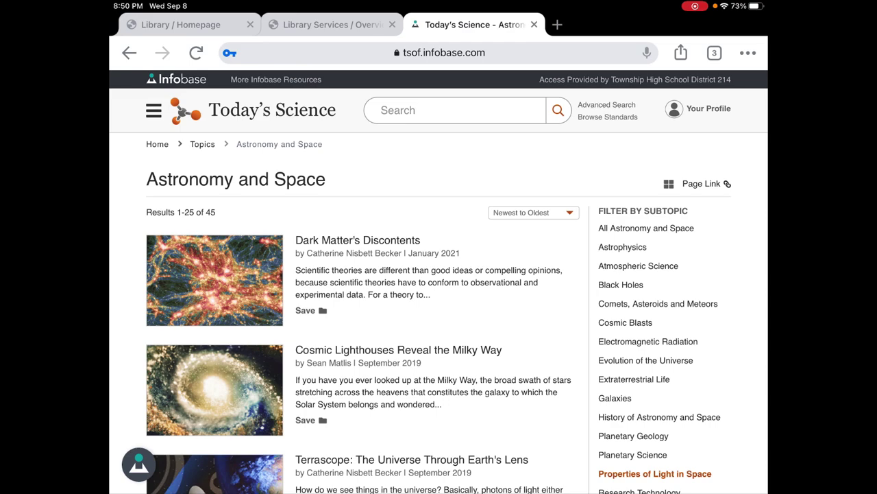
scroll(down, 3)
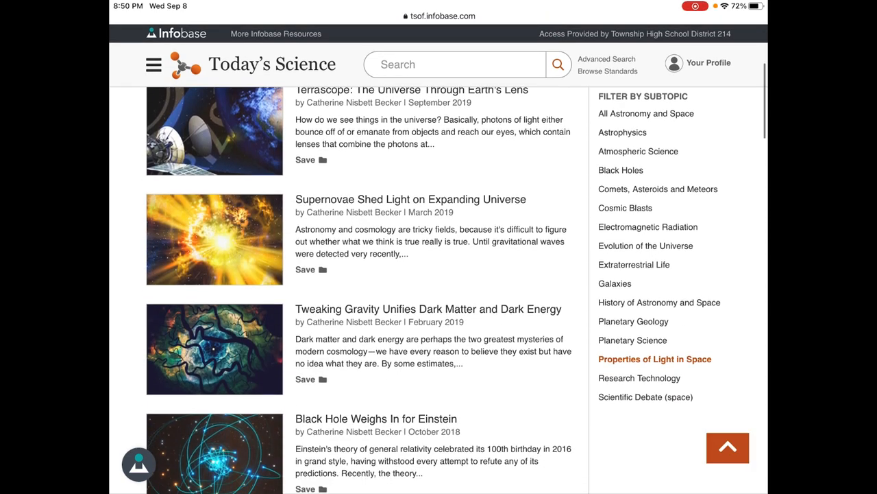
scroll(down, 3)
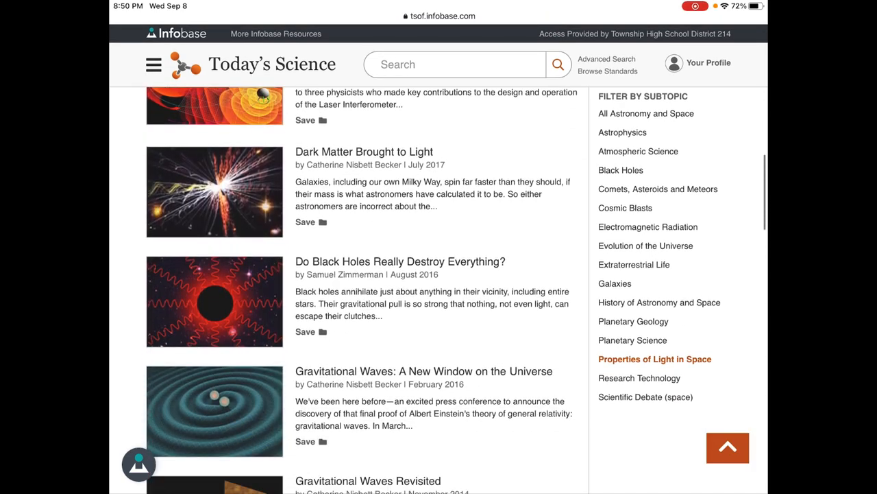
scroll(down, 3)
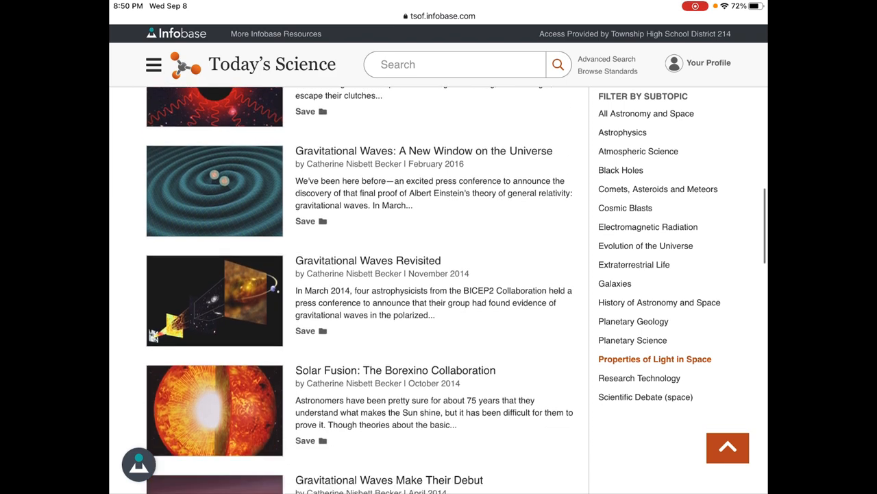
scroll(down, 3)
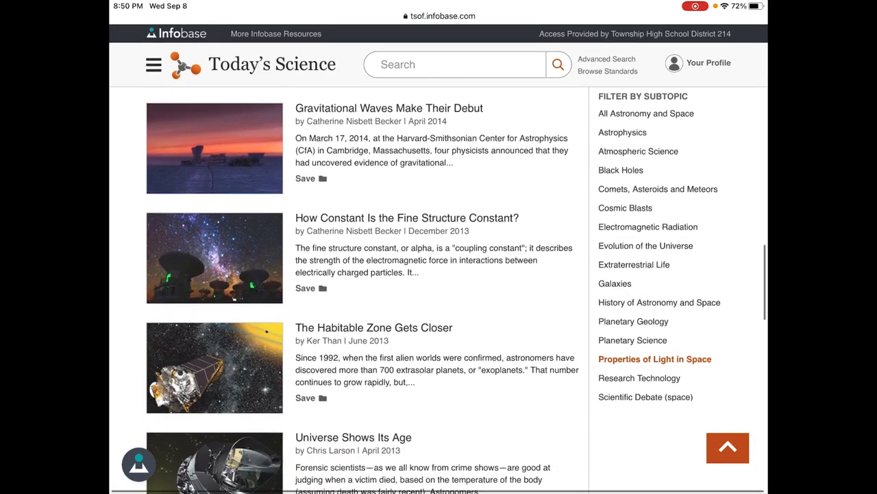
scroll(down, 3)
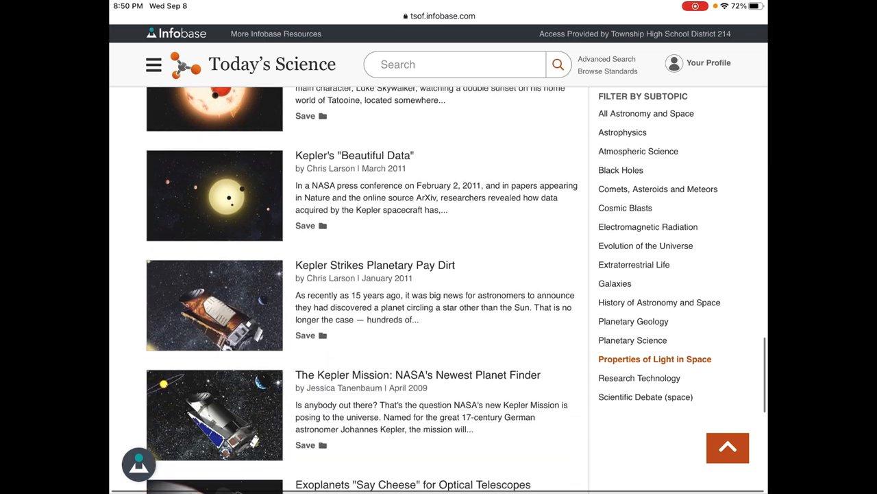
scroll(down, 3)
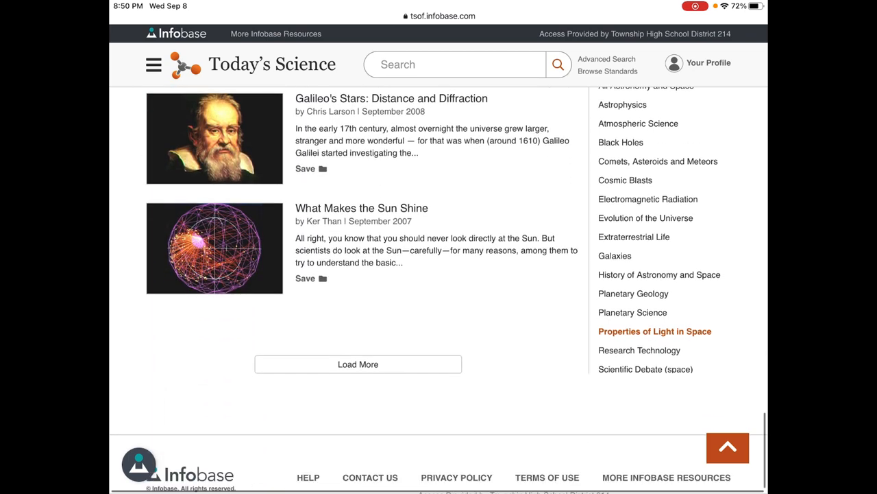
Load more Astronomy and Space articles and browse the extended list.
click(357, 364)
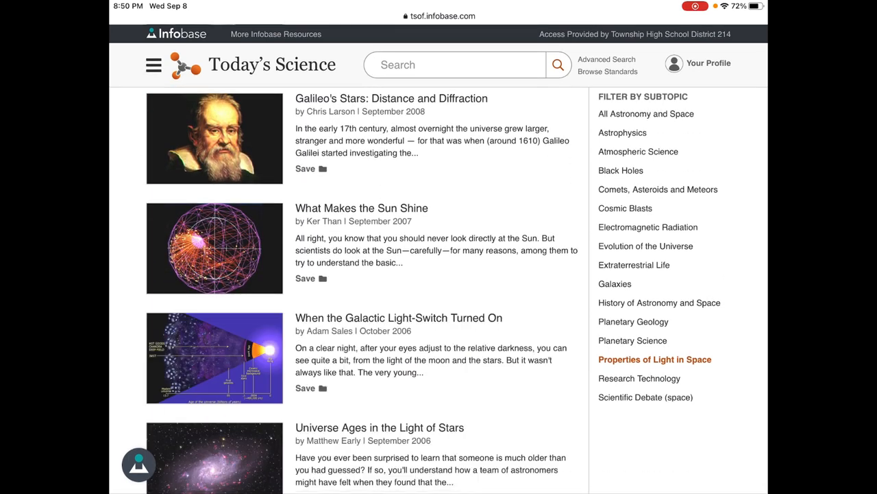
scroll(down, 3)
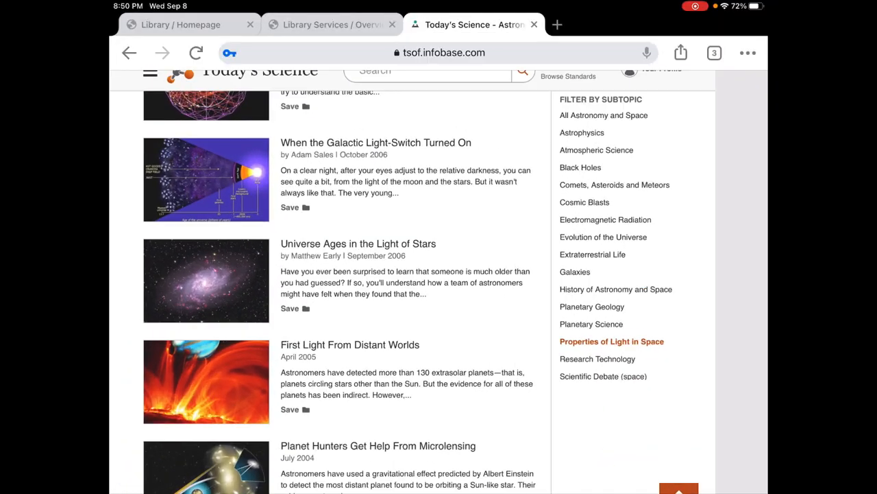
scroll(down, 3)
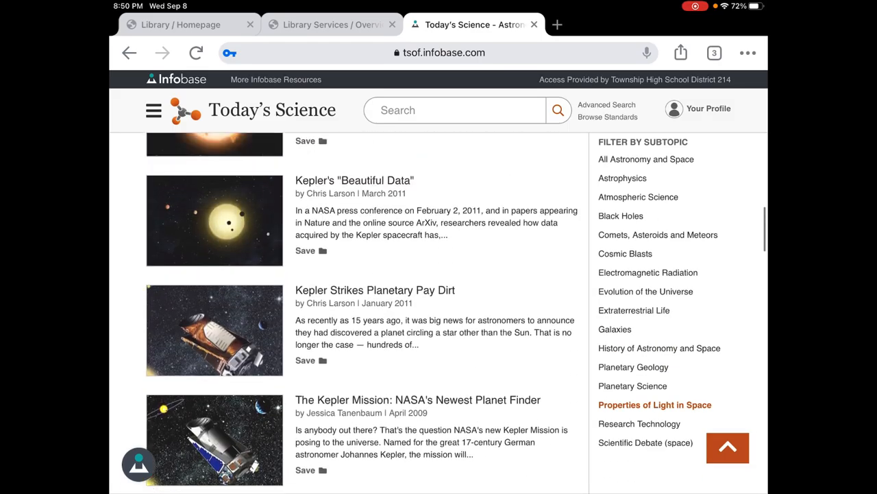
scroll(down, 3)
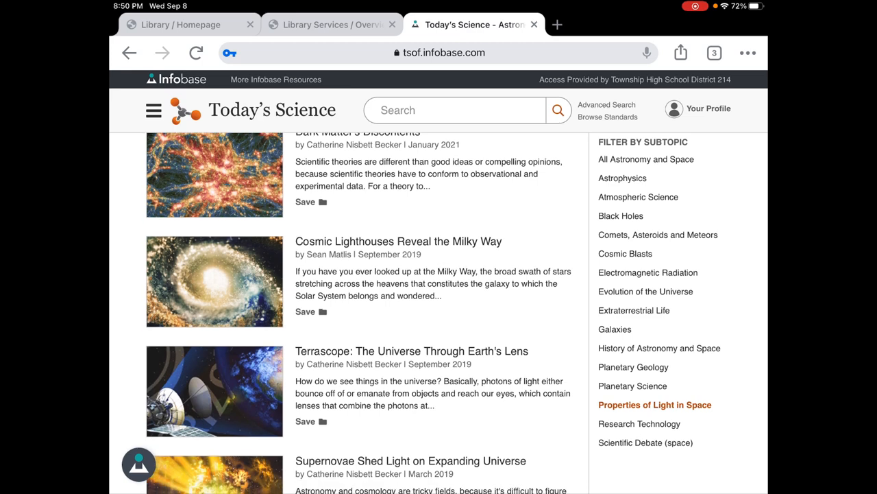
scroll(up, 3)
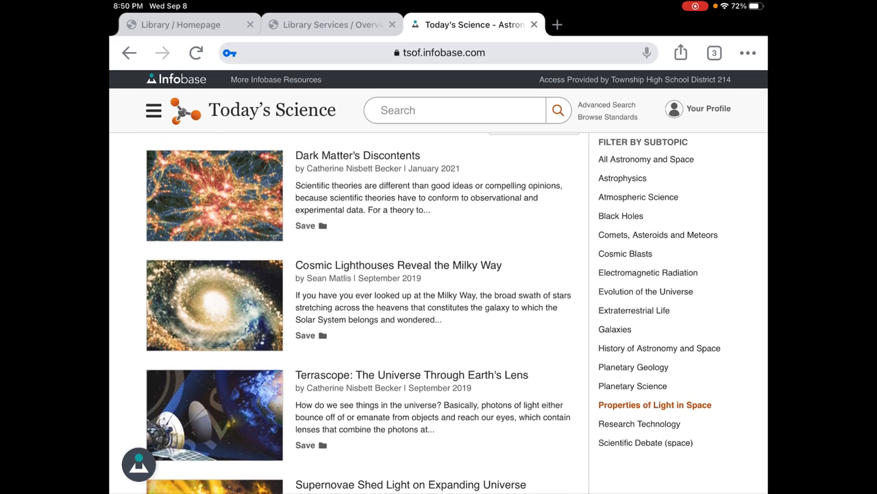
Open 'Cosmic Lighthouses Reveal the Milky Way' and read down to its bibliography and keywords.
click(398, 264)
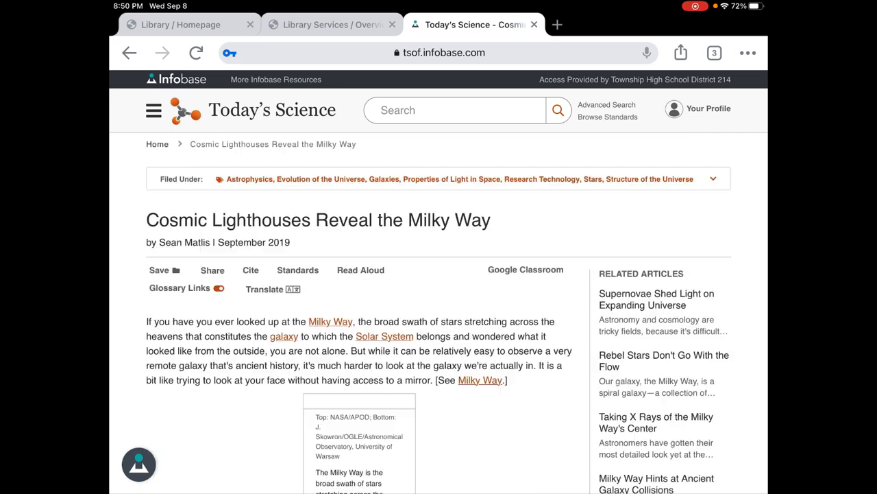
click(251, 269)
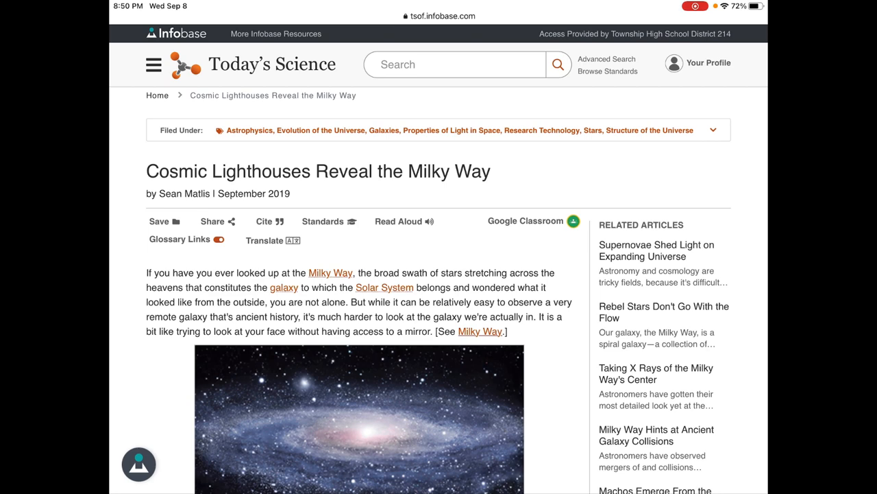
scroll(down, 3)
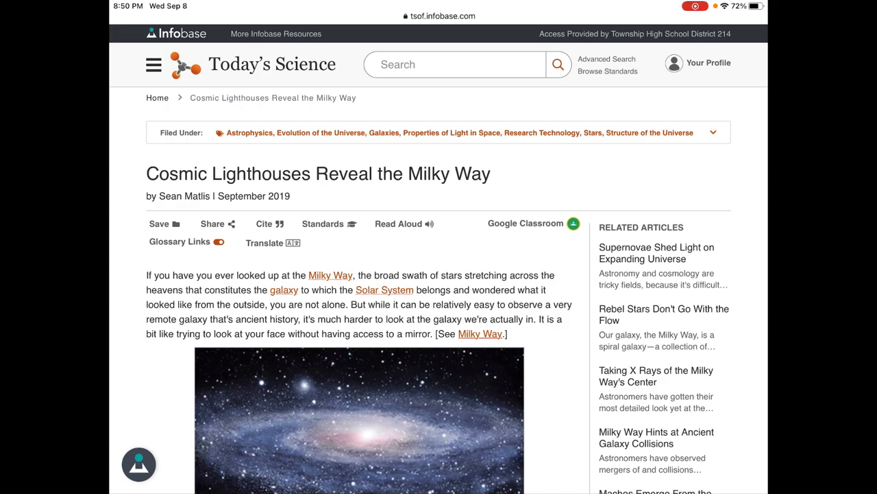
scroll(down, 3)
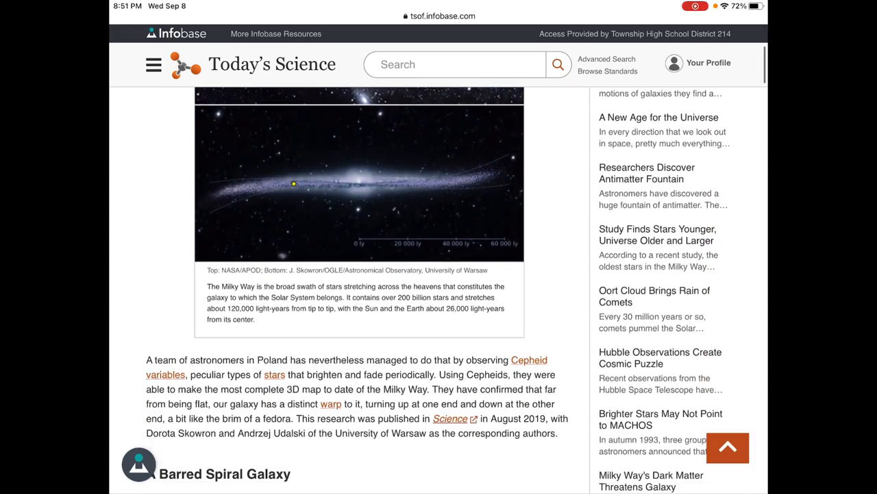
scroll(down, 3)
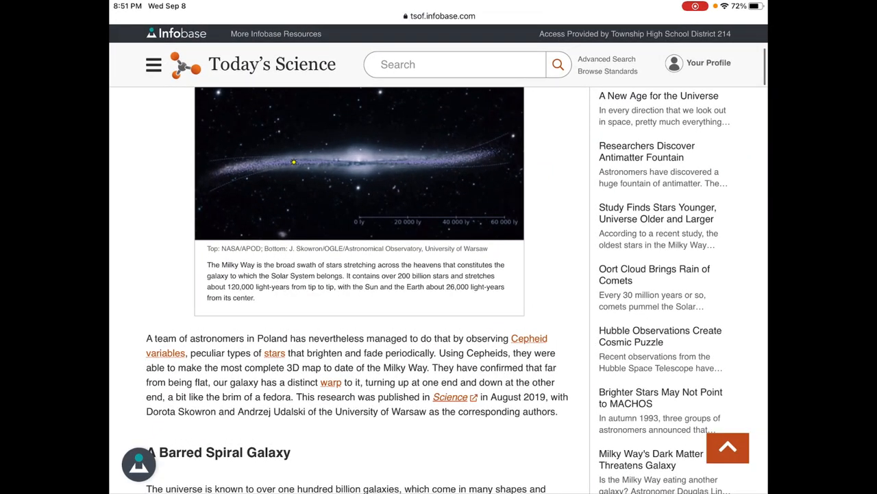
scroll(down, 3)
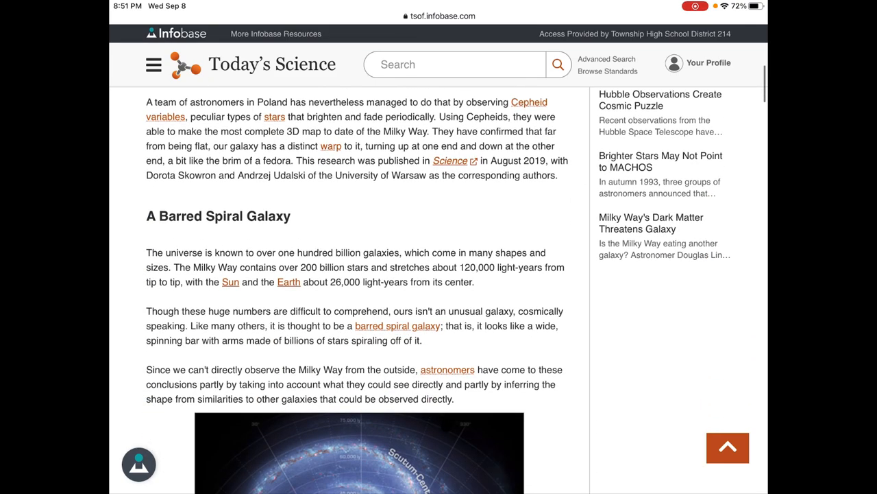
scroll(down, 3)
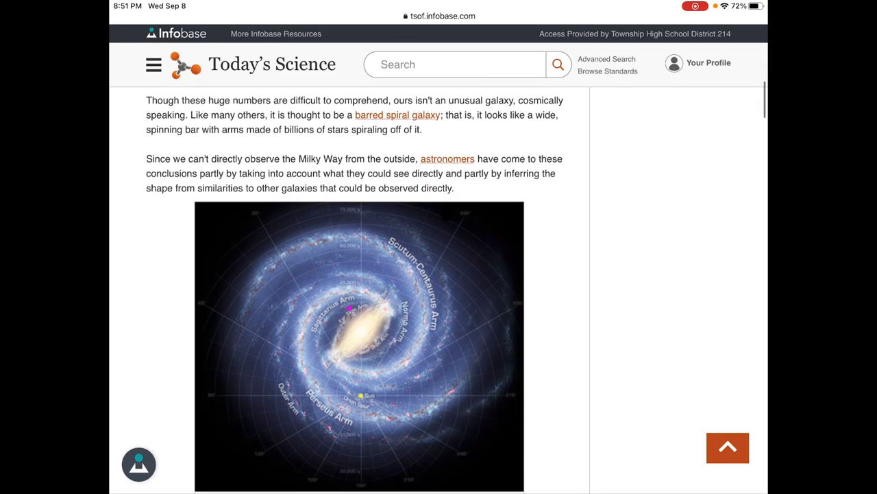
scroll(down, 3)
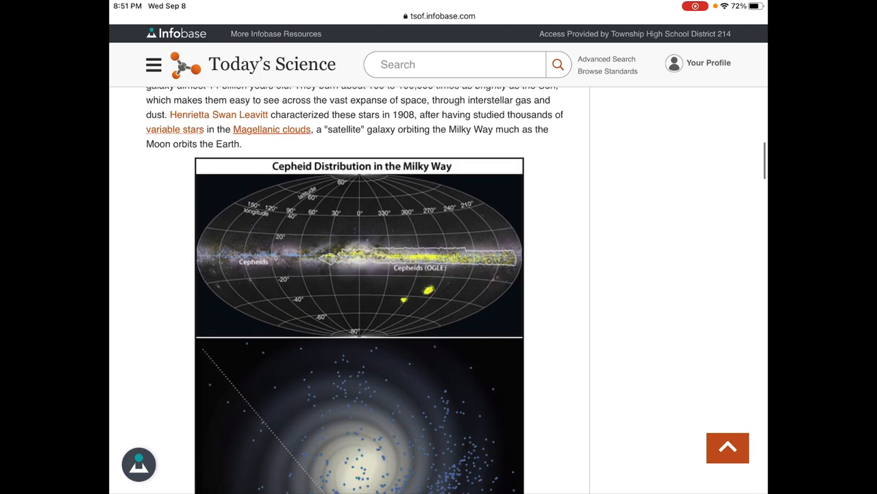
scroll(down, 3)
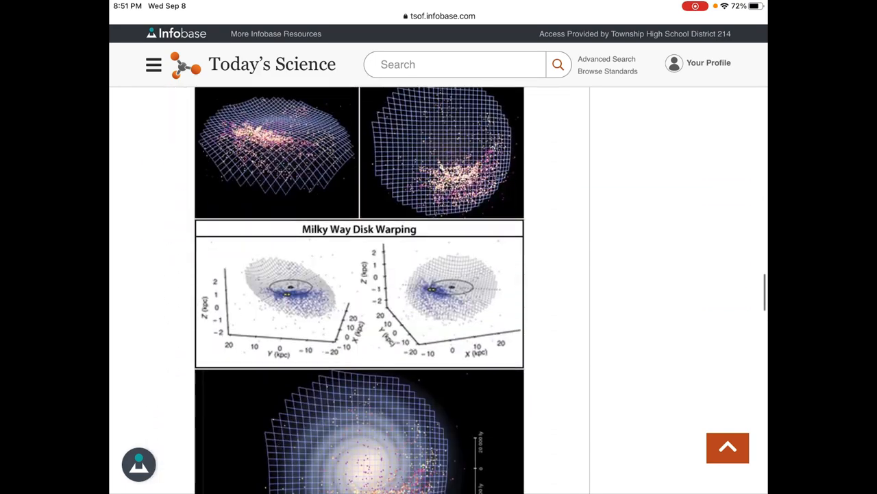
scroll(down, 3)
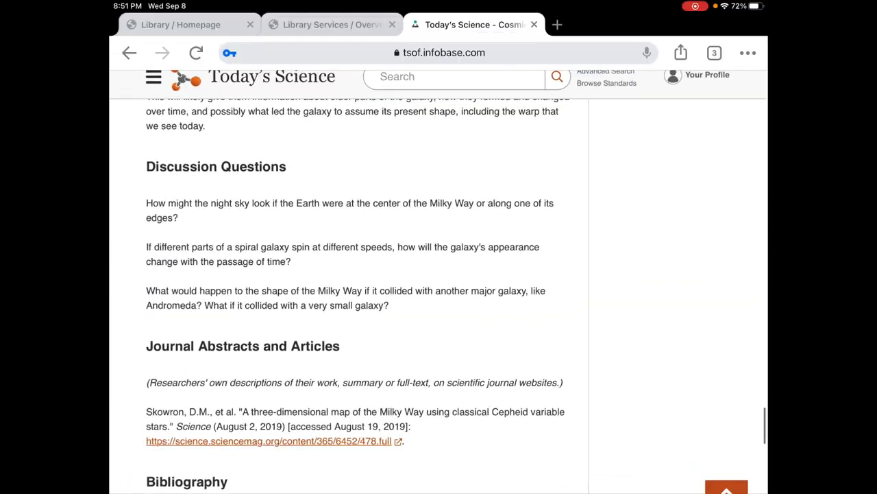
scroll(down, 3)
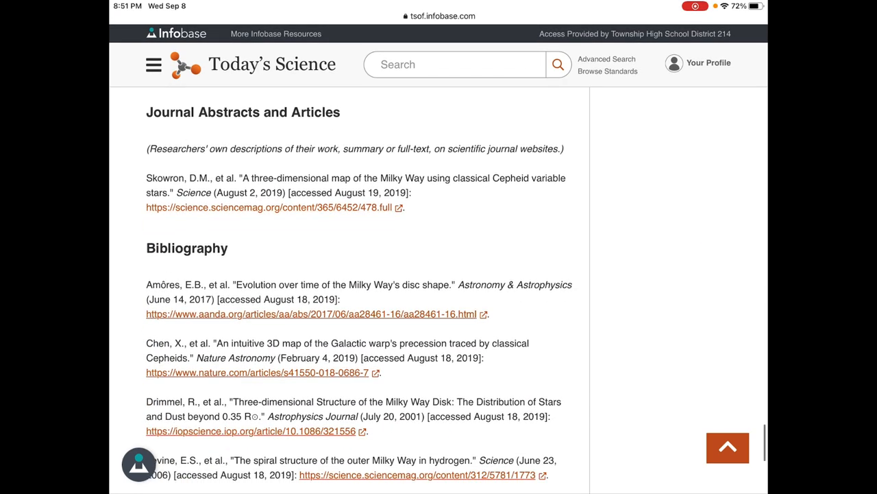
scroll(down, 3)
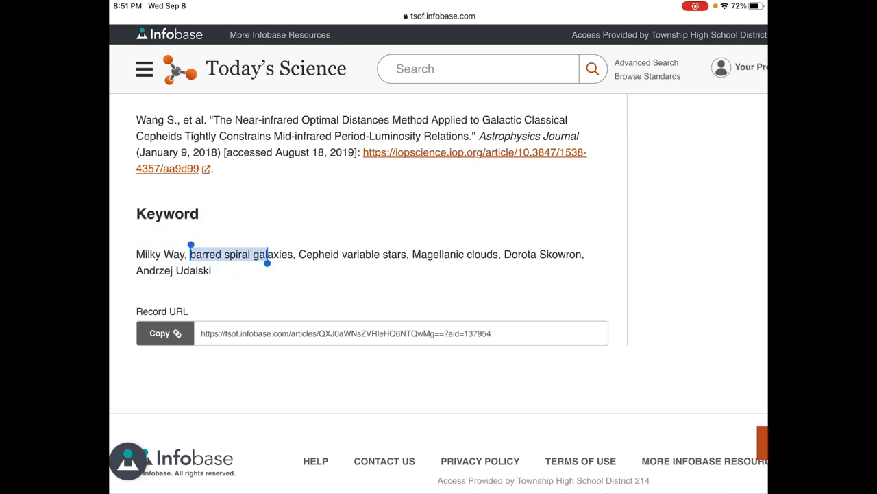
drag(190, 254, 213, 270)
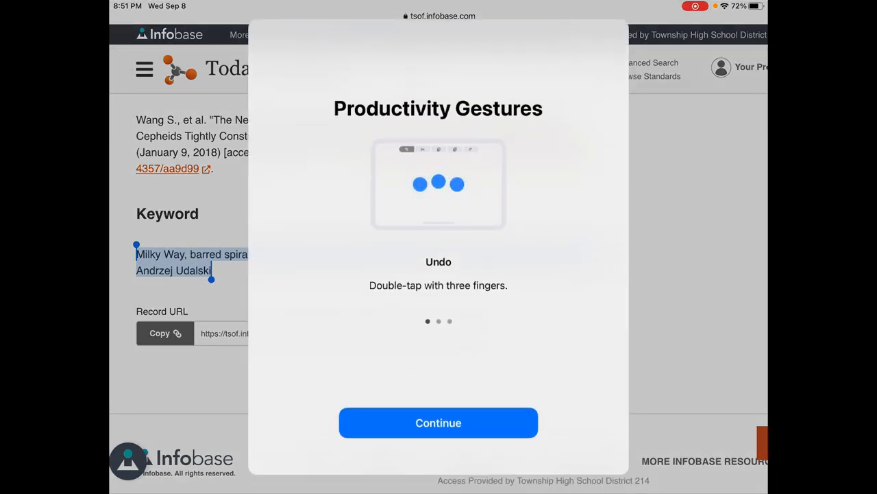
click(438, 422)
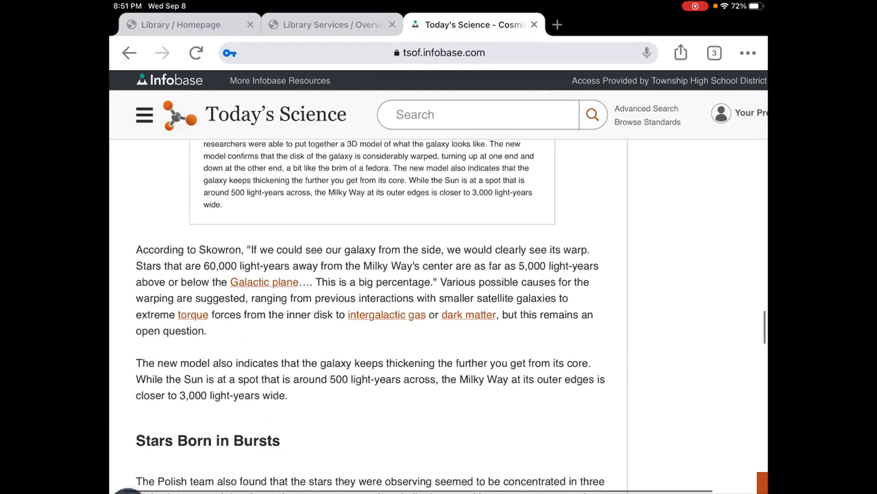
scroll(down, 3)
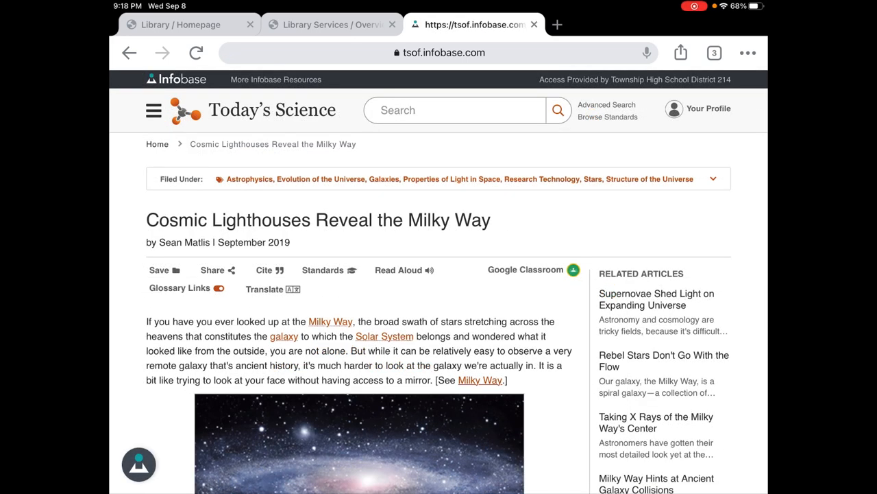
Open the article's citations, switch to APA format, and copy the citation.
scroll(down, 3)
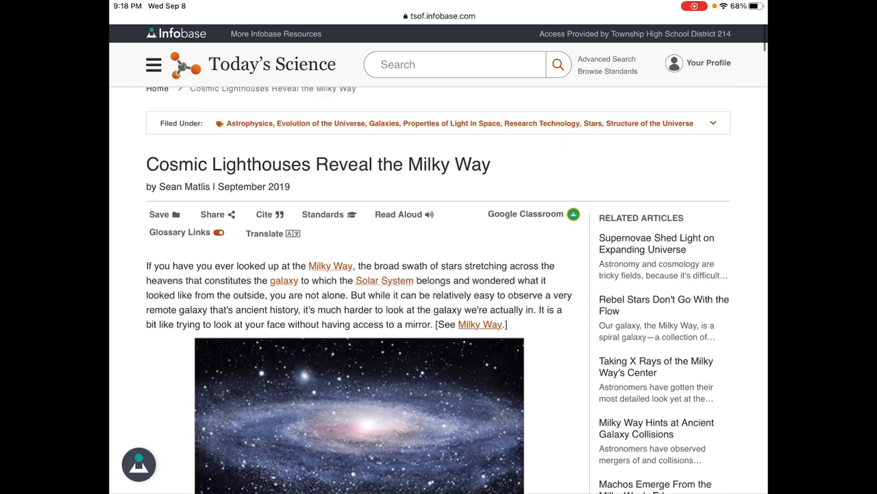
scroll(down, 3)
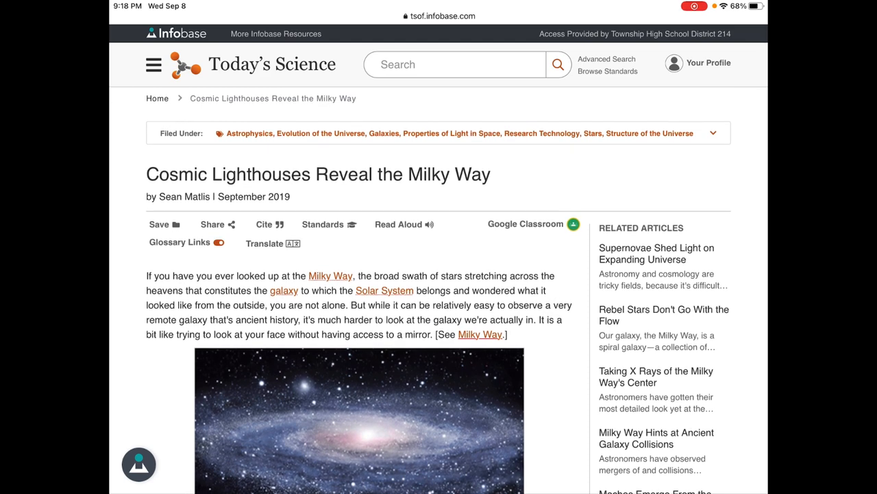
click(264, 224)
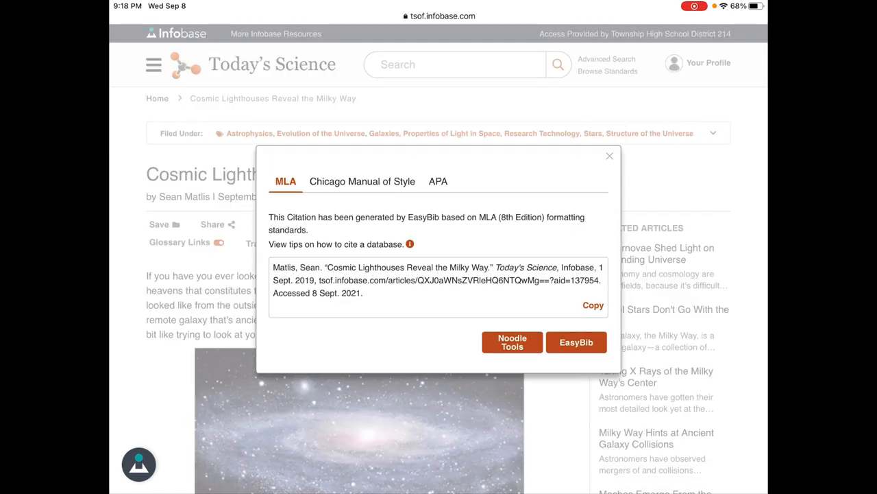
click(609, 155)
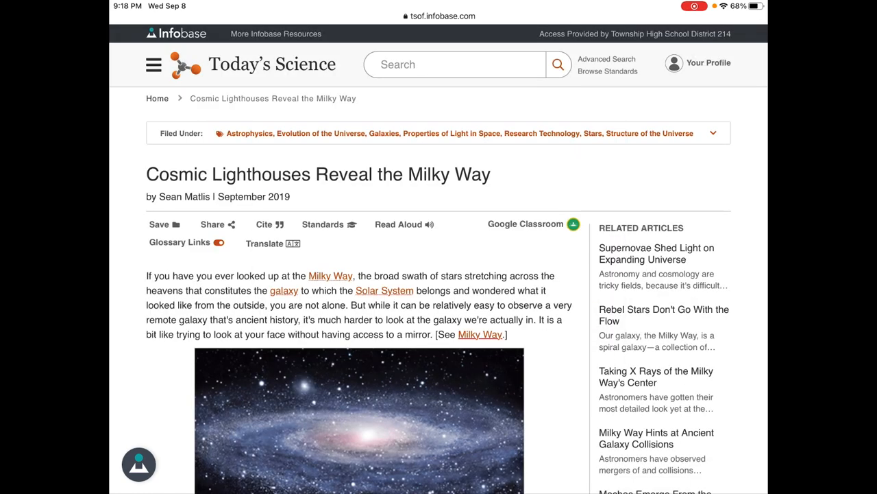
click(268, 224)
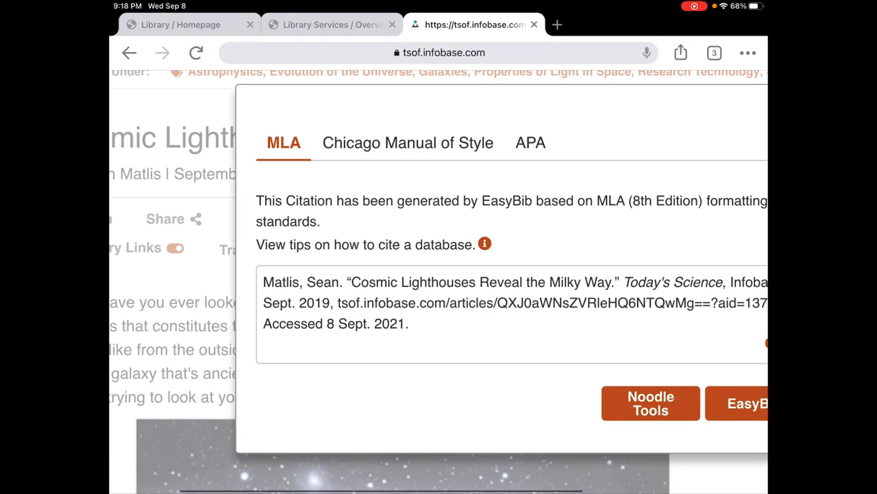
click(530, 143)
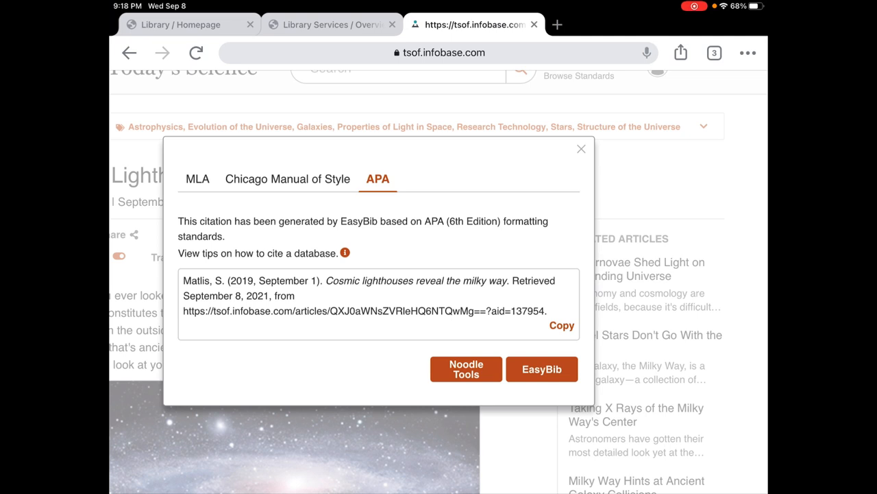
click(561, 325)
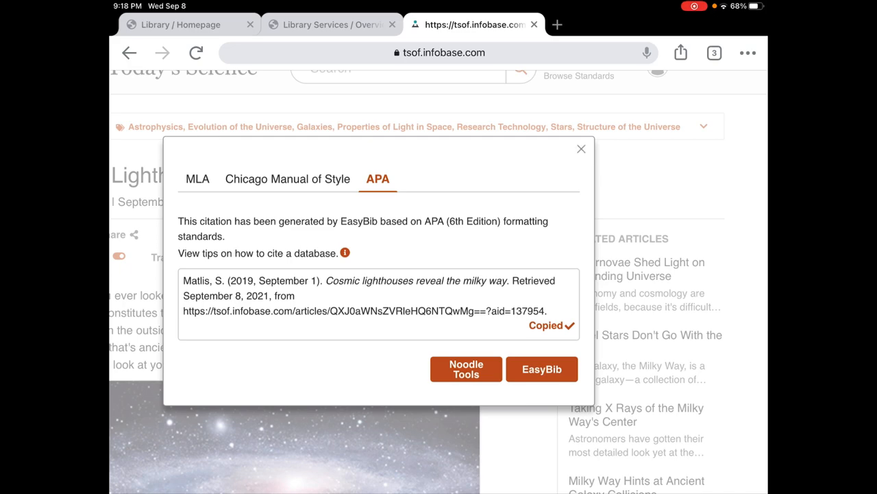
Reopen the citations window, select the APA citation, and copy it again.
click(581, 148)
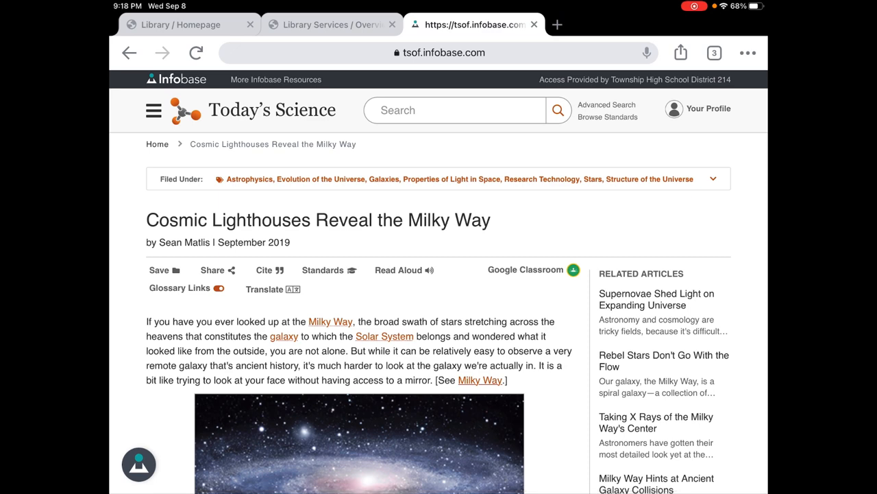
click(263, 269)
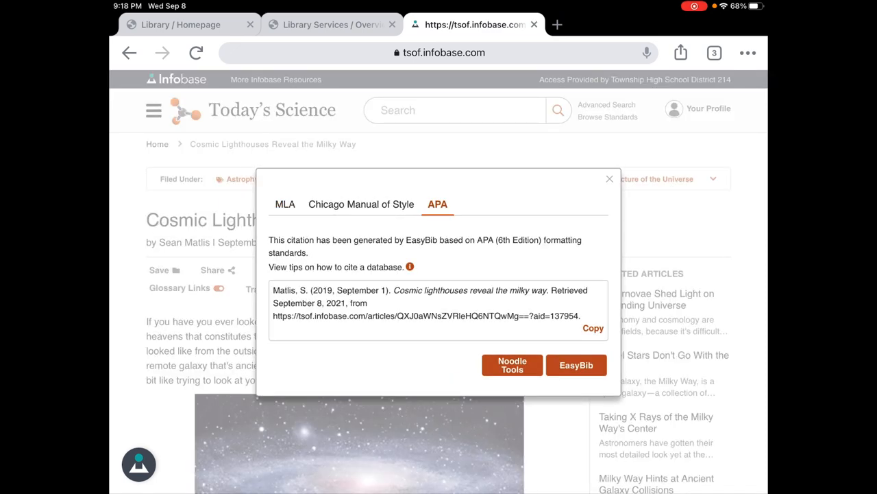
drag(273, 289, 315, 303)
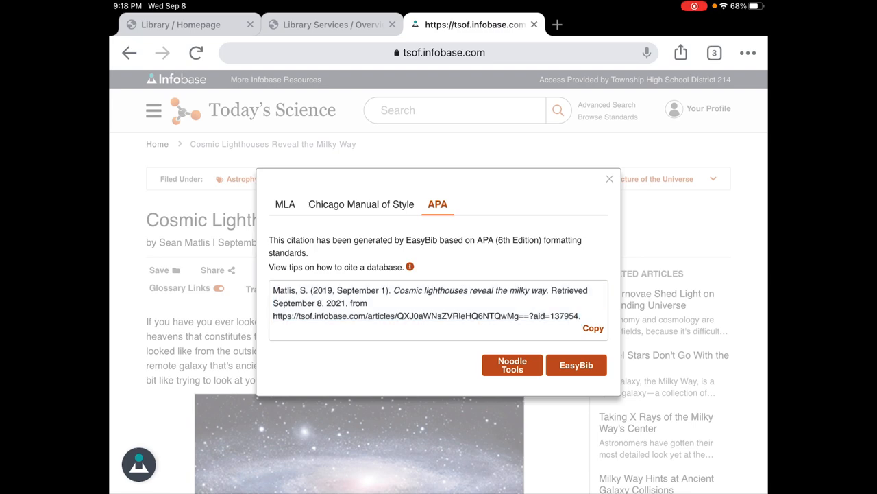
click(593, 327)
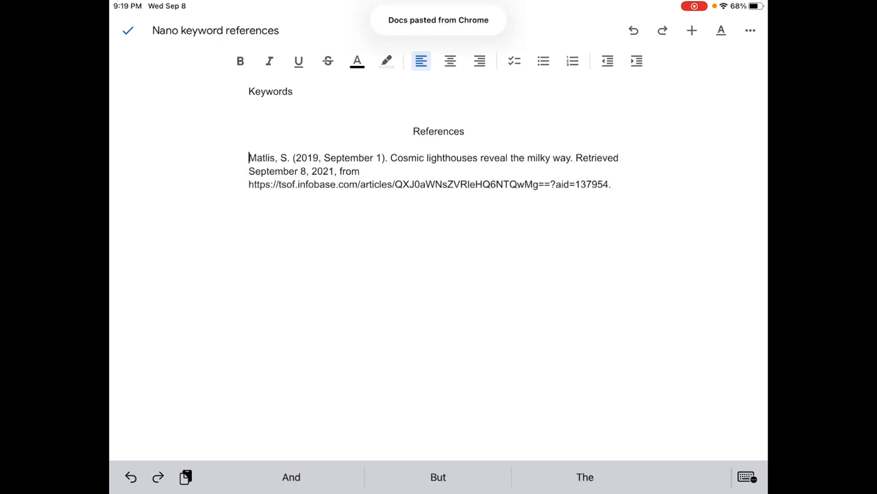
Paste the APA citation under References in 'Nano keyword references' and return to the article.
double_click(261, 158)
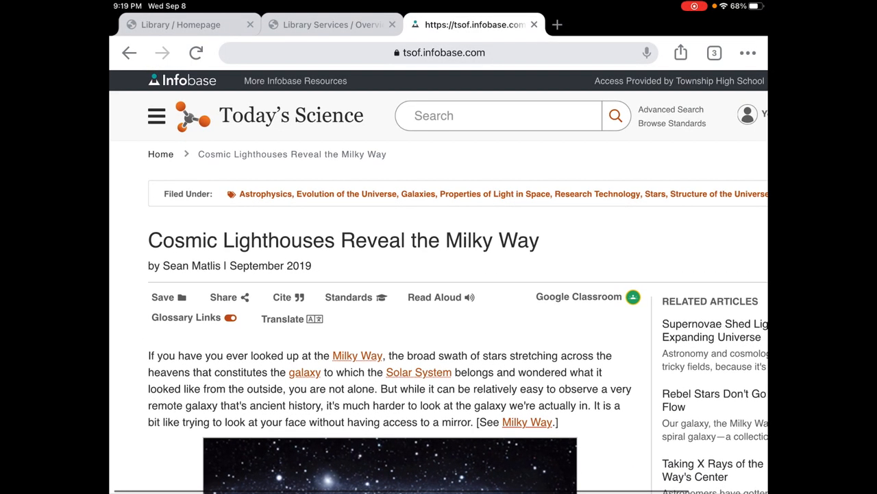
Print the article to an 11-page PDF preview and scroll to its Keywords list.
click(681, 53)
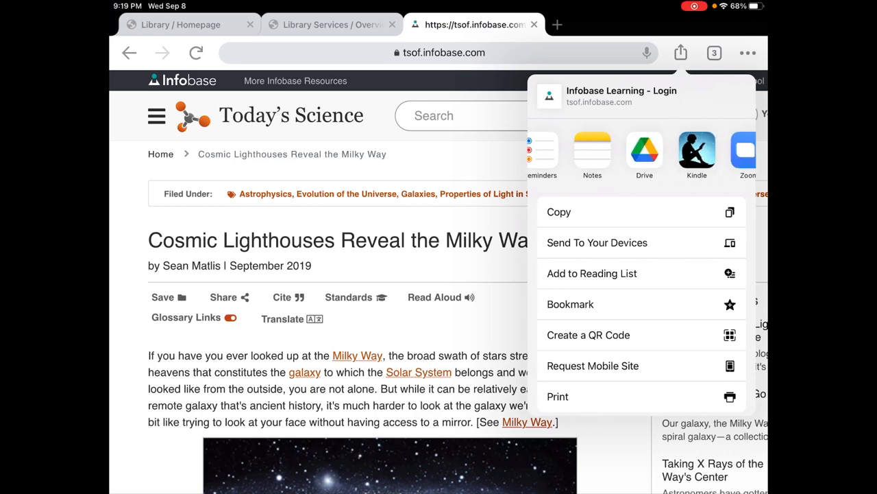
click(557, 396)
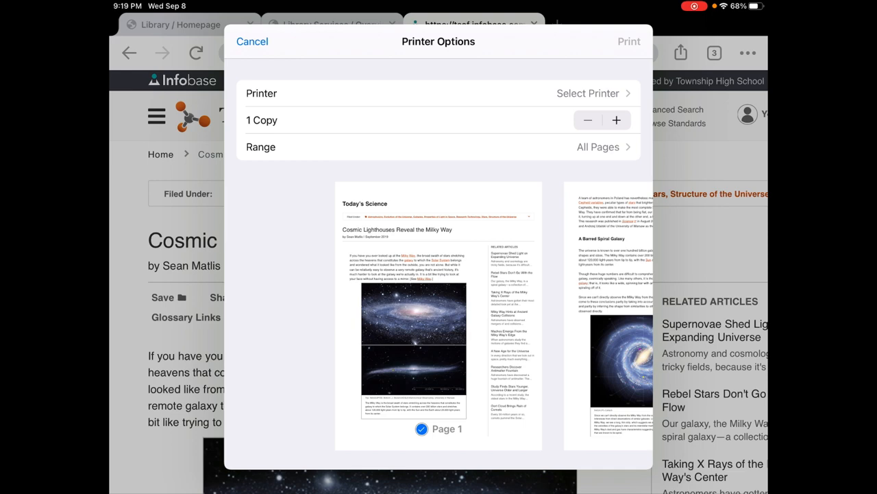
click(252, 42)
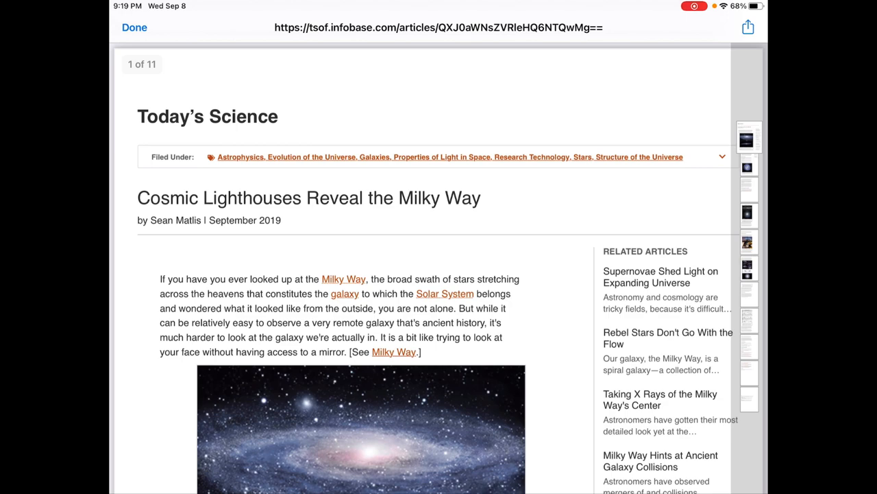
scroll(down, 3)
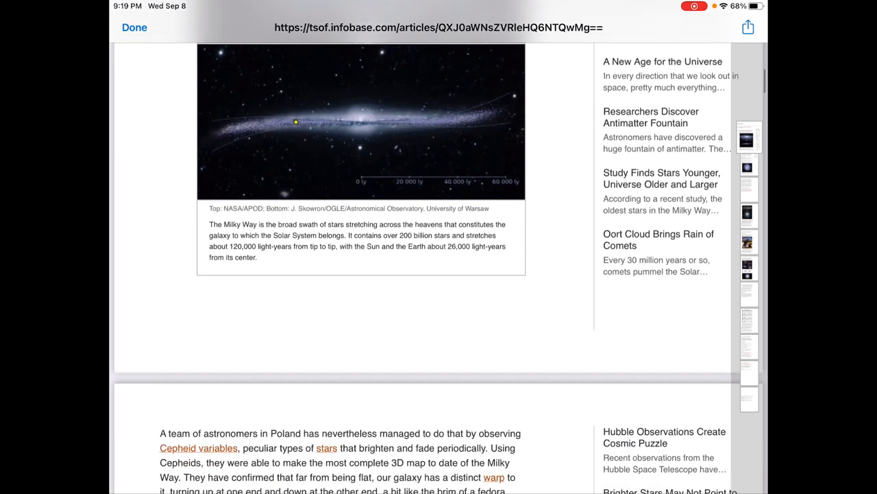
scroll(down, 3)
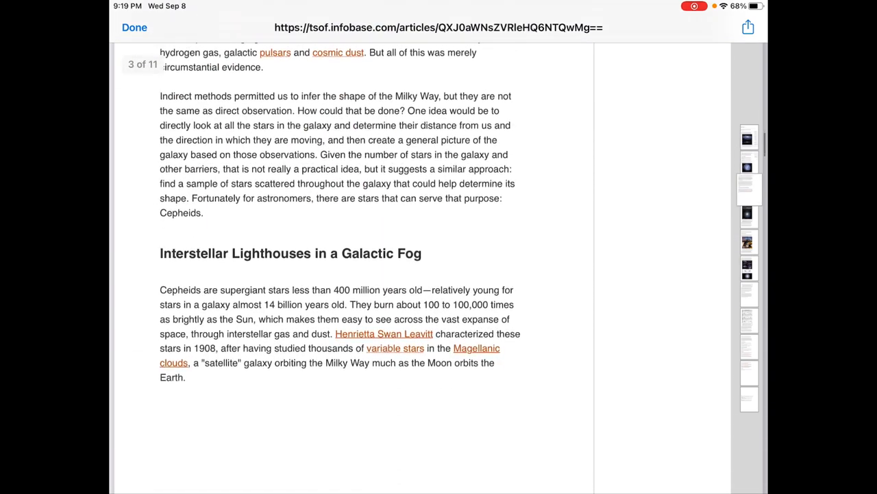
scroll(down, 3)
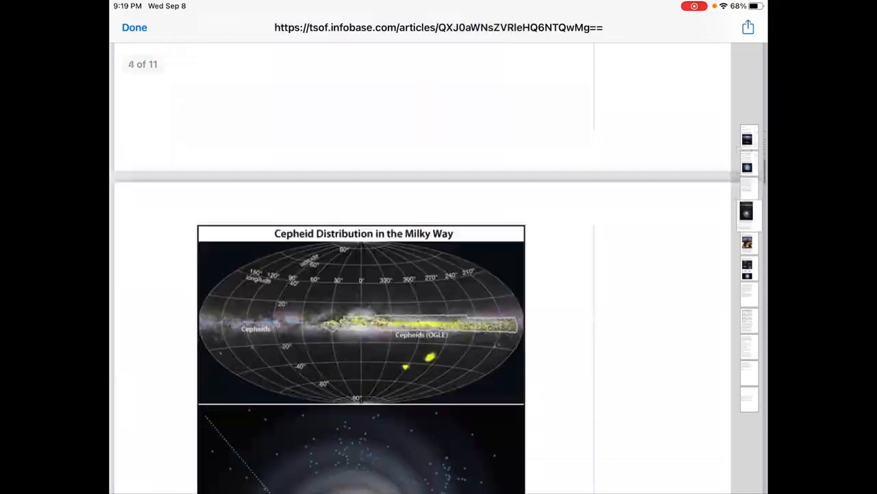
scroll(down, 3)
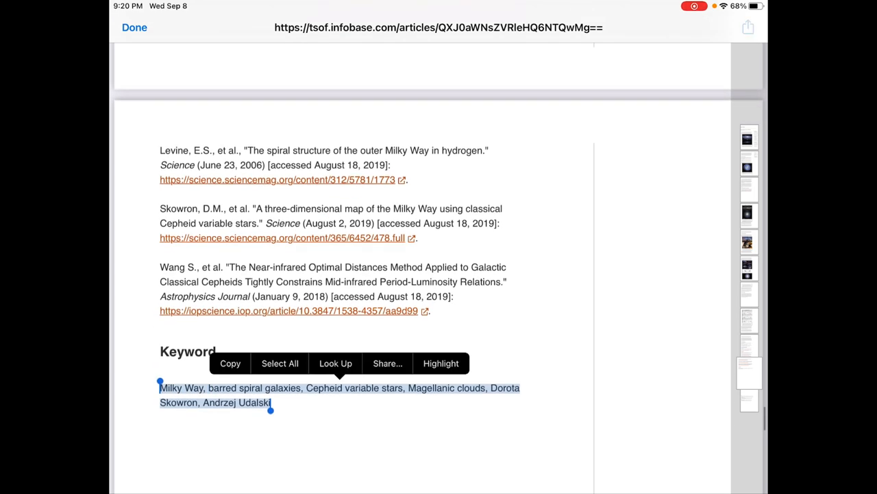
Upload the article PDF to Google Drive into the Nano 2014 2021 folder.
click(746, 29)
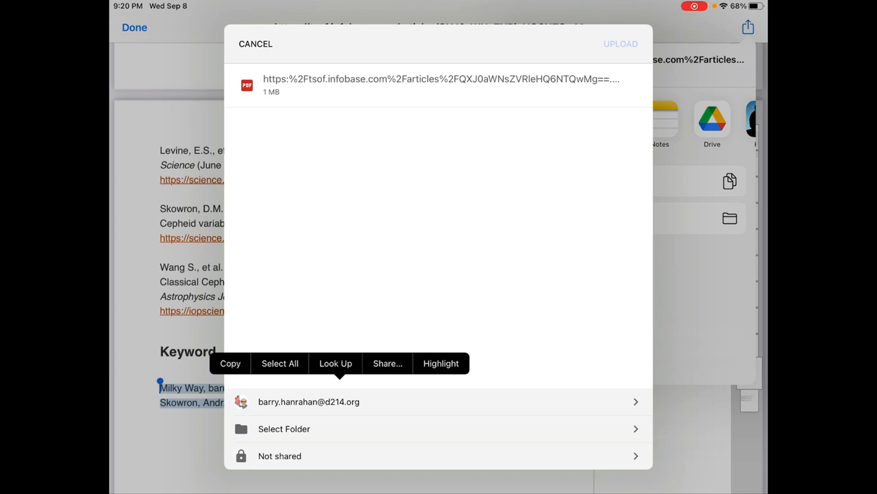
click(284, 428)
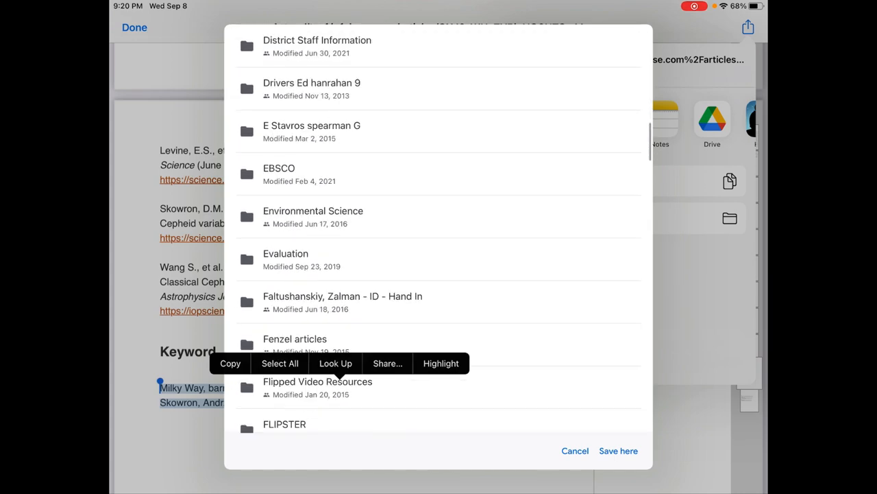
scroll(down, 3)
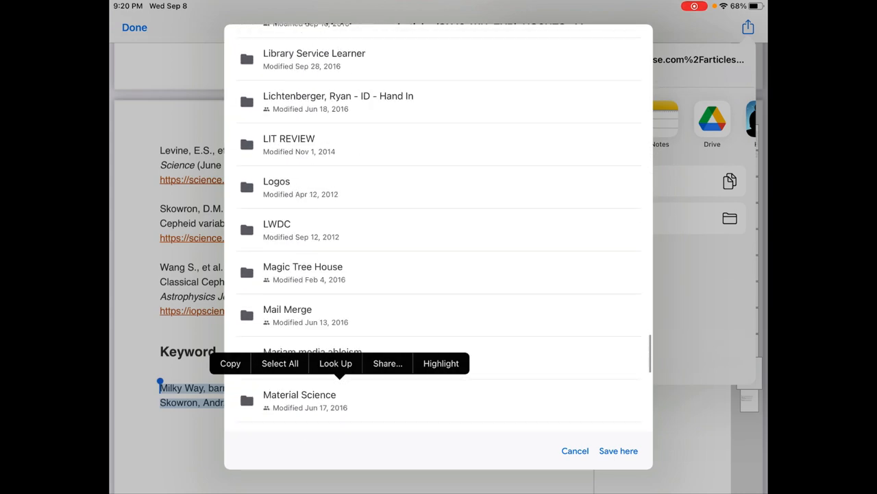
scroll(down, 3)
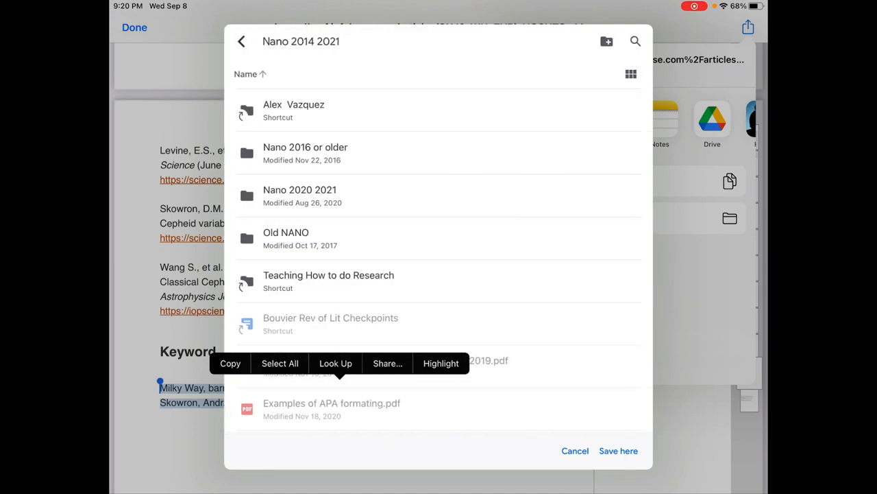
click(620, 451)
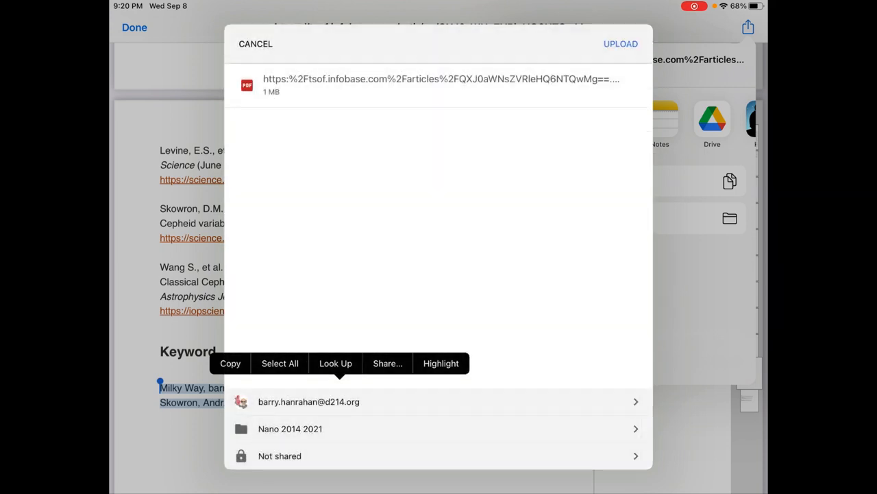
click(619, 44)
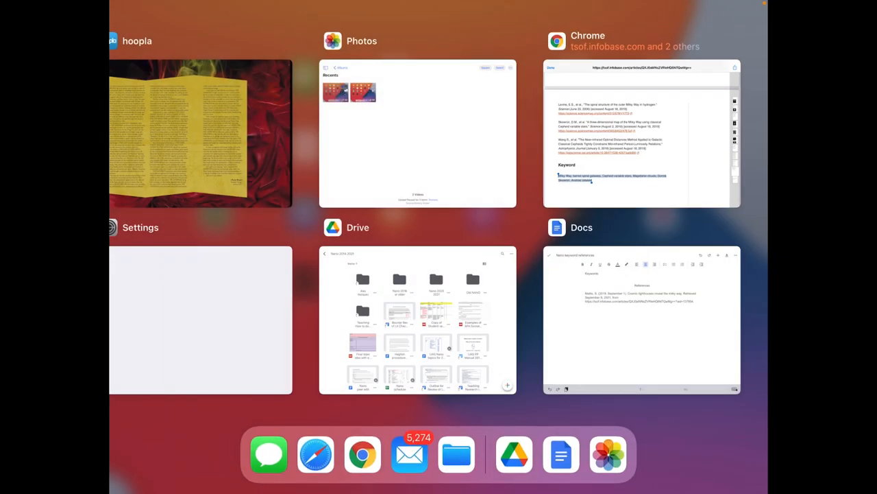
Rename the uploaded PDF in Google Drive to 'Cosmic lighthouse' and return to the article.
click(416, 320)
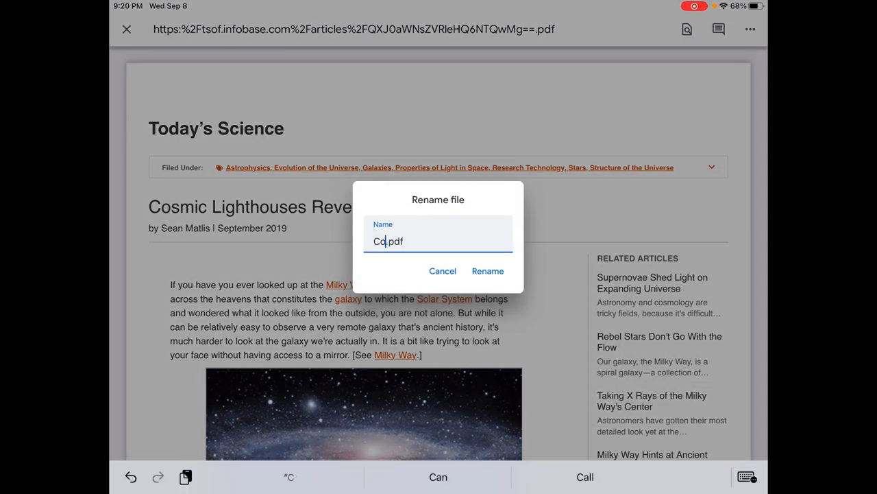
text(s)
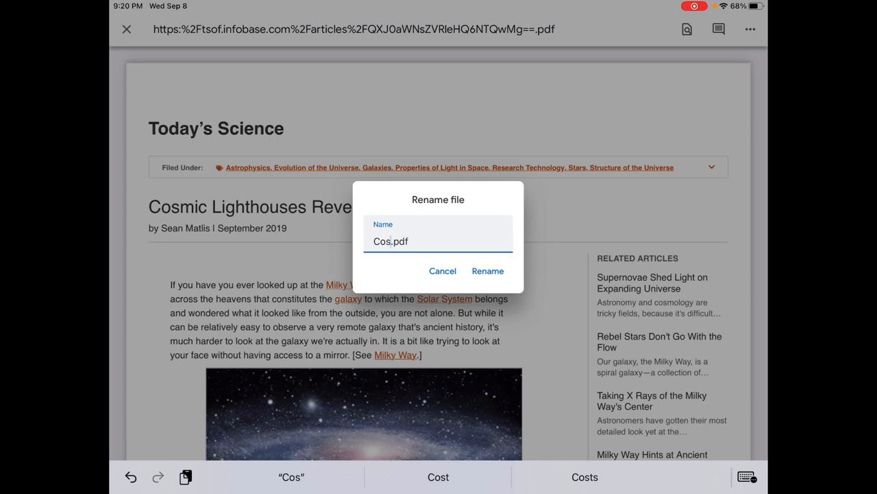
text(Cosmic lighthouse)
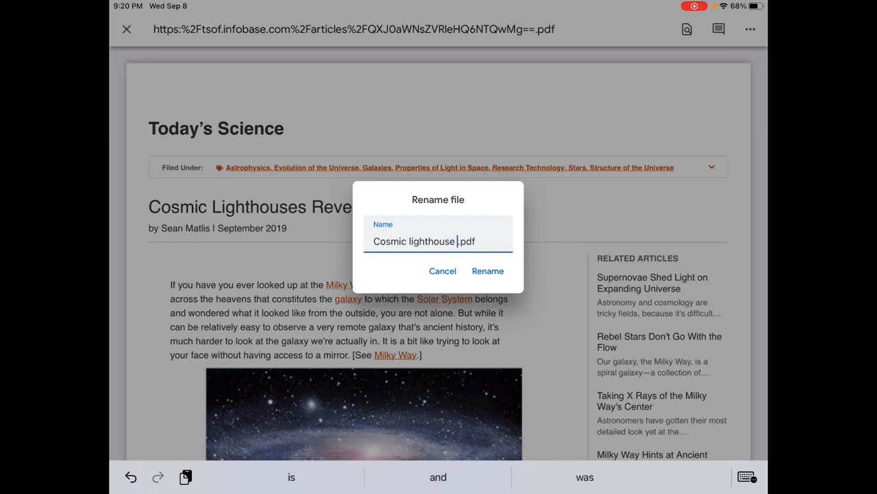
click(488, 271)
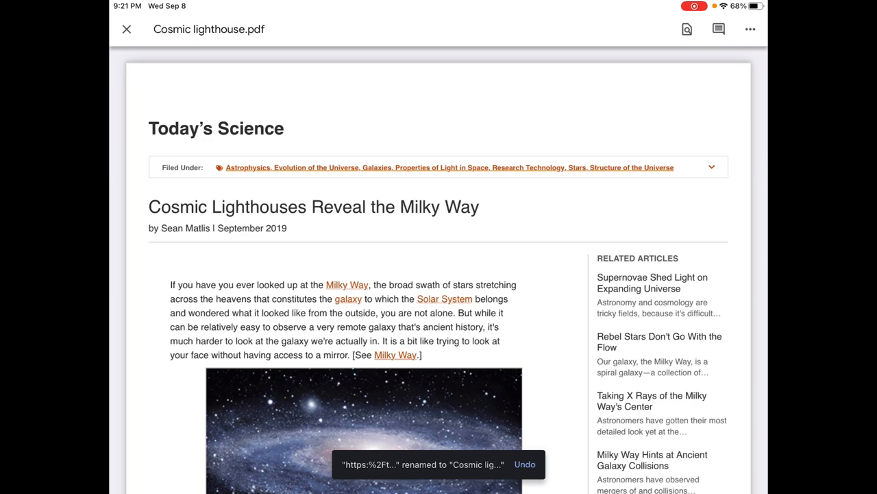
click(127, 32)
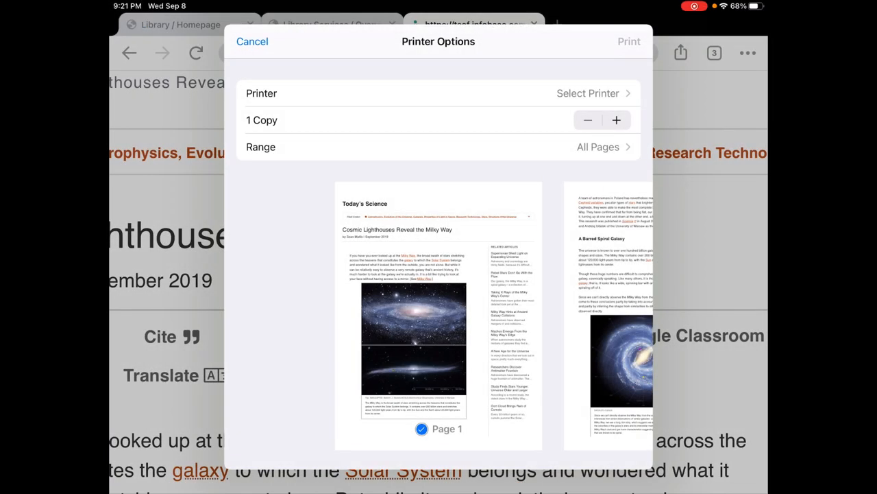
Dismiss the print options and briefly open the site's browse menu.
click(252, 42)
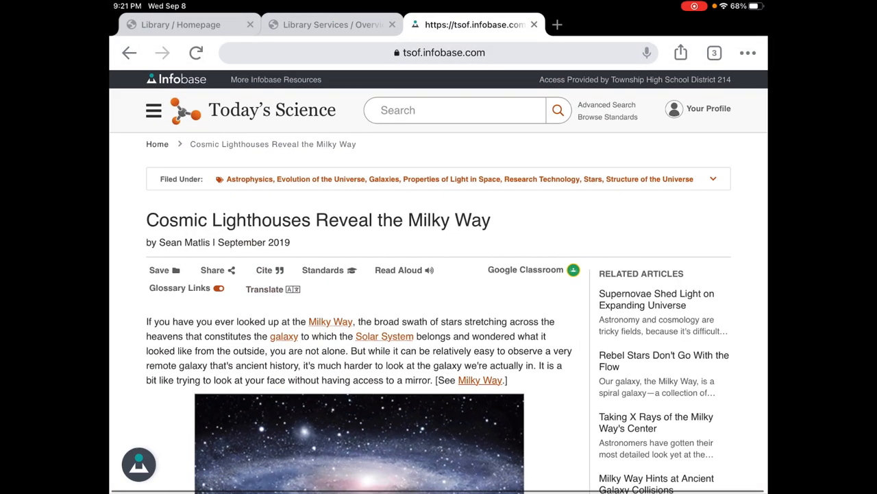
click(154, 110)
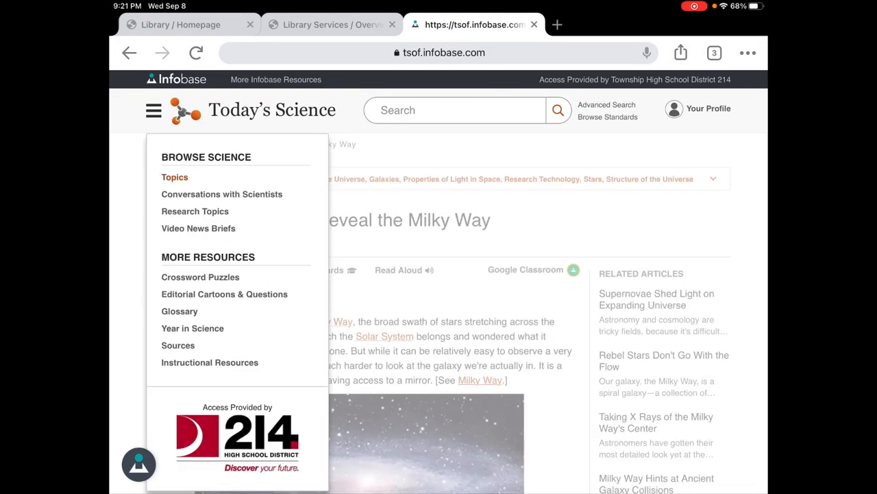
right_click(174, 177)
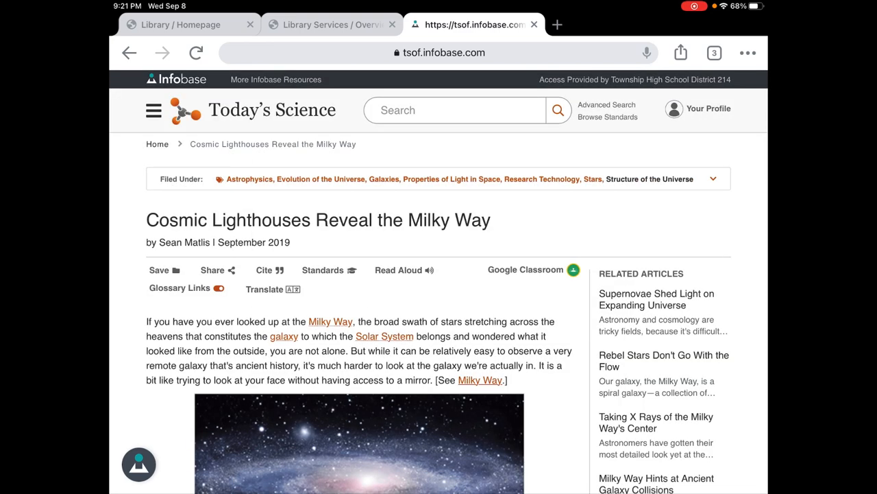
click(680, 52)
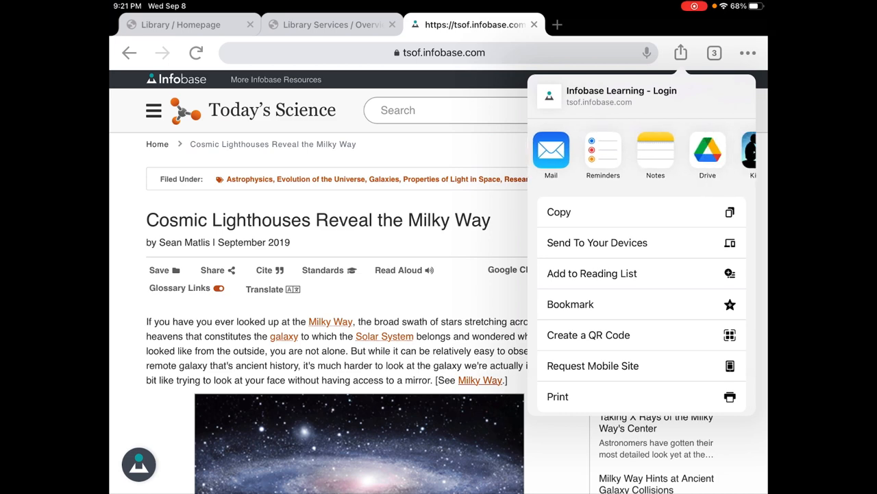
Preview the Milky Way article as a full printable document, then close the preview.
click(558, 397)
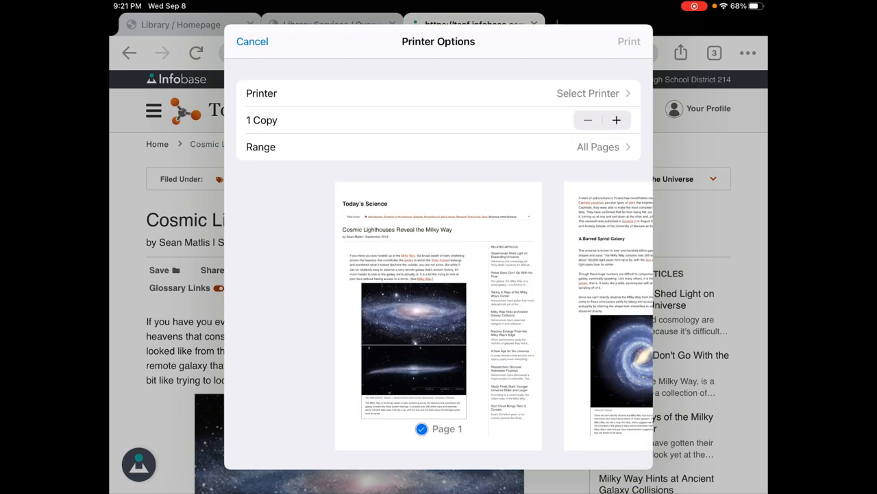
click(253, 42)
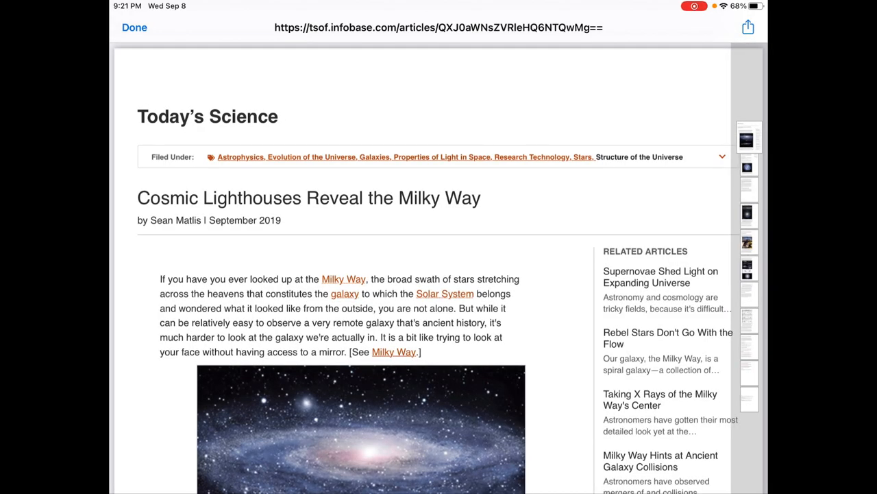
click(746, 28)
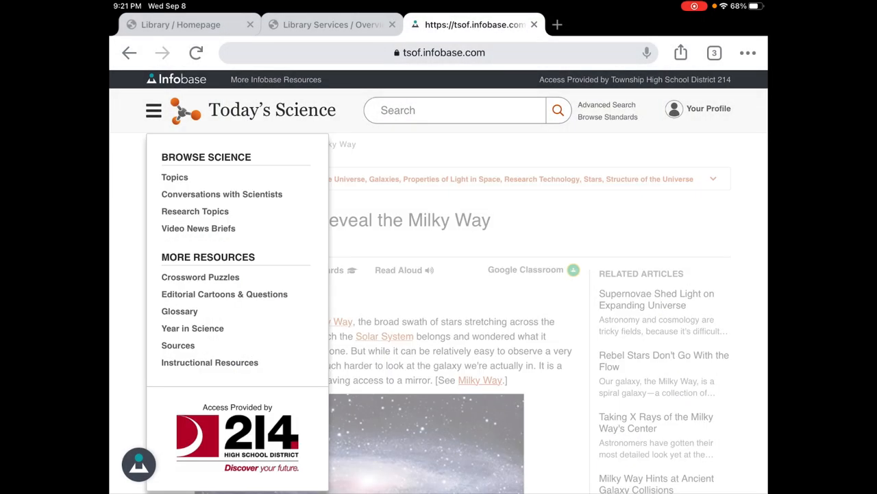
mouse_move(222, 194)
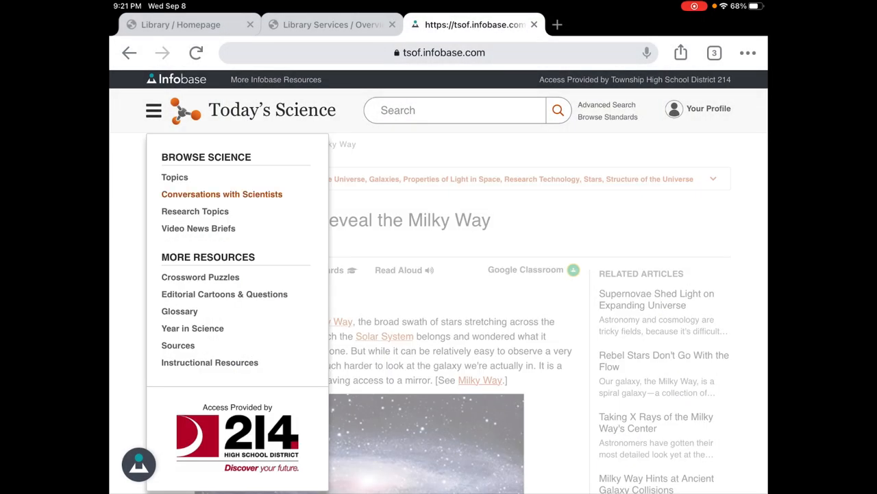
Open Conversations with Scientists and scroll through the 74 Astronomy and Space interviews.
click(221, 194)
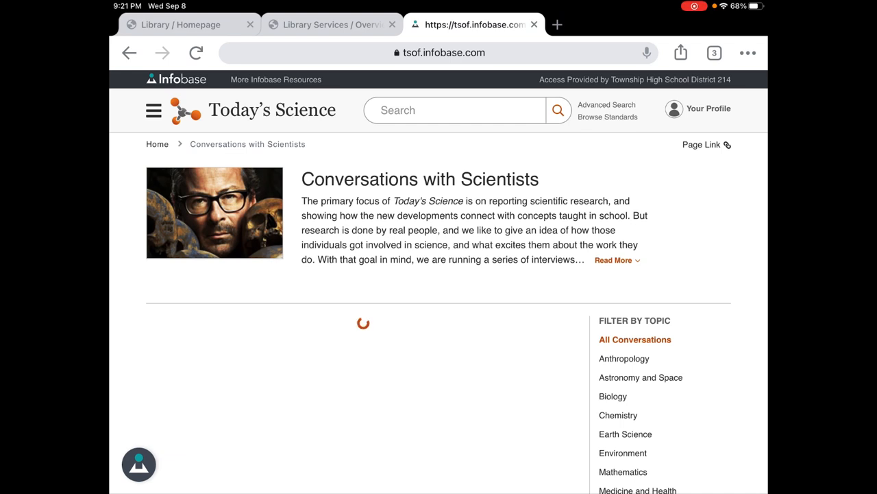
scroll(down, 3)
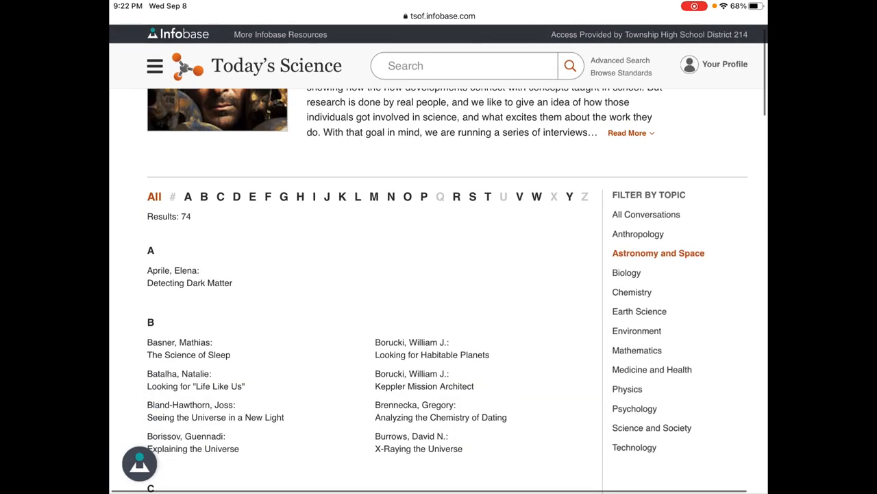
scroll(down, 3)
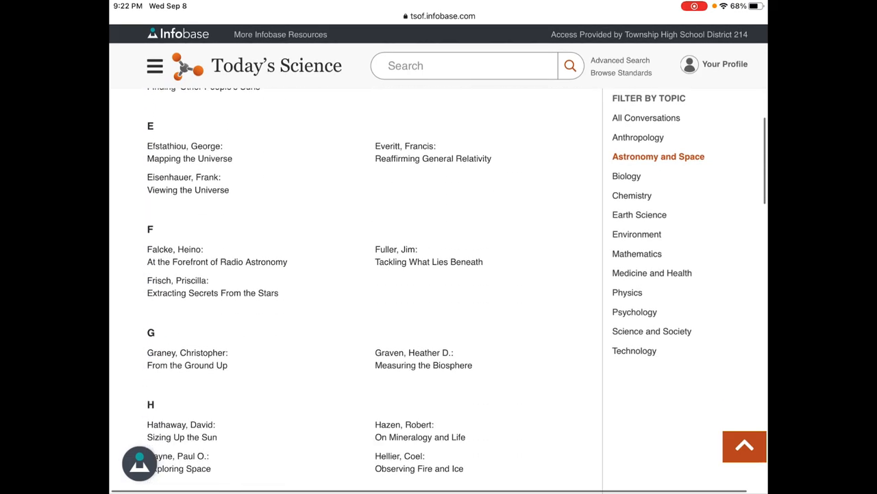
scroll(down, 3)
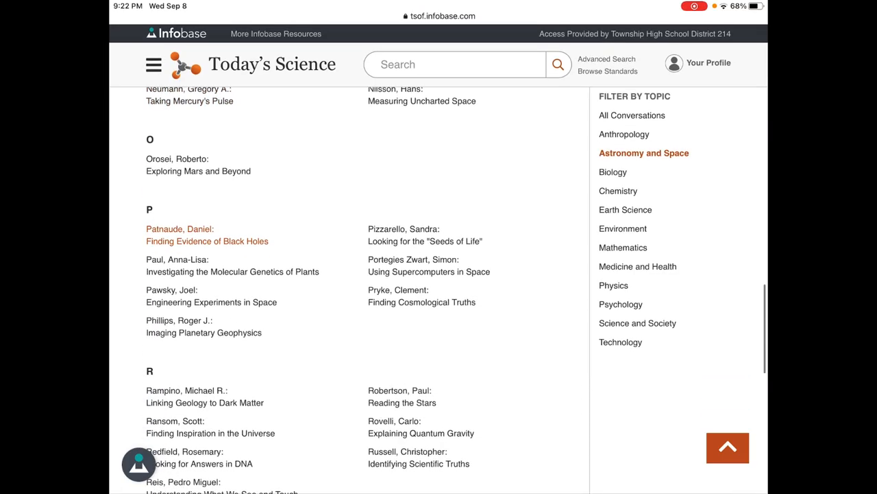
scroll(down, 3)
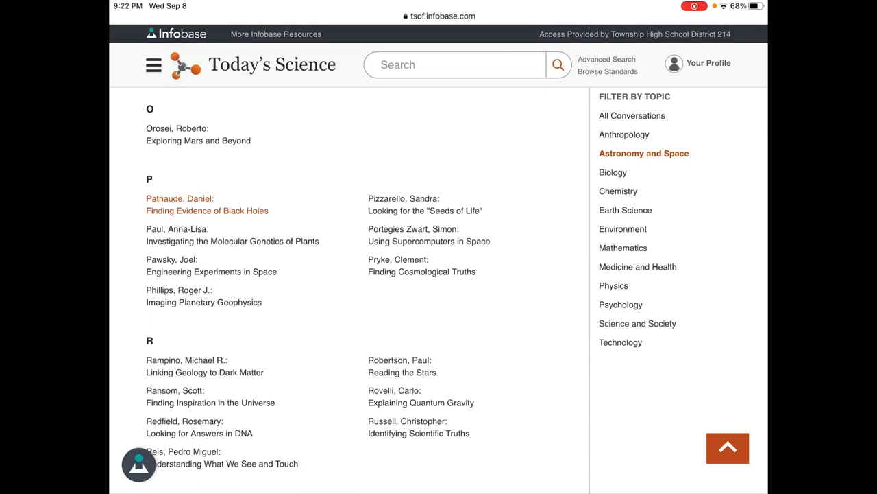
scroll(down, 3)
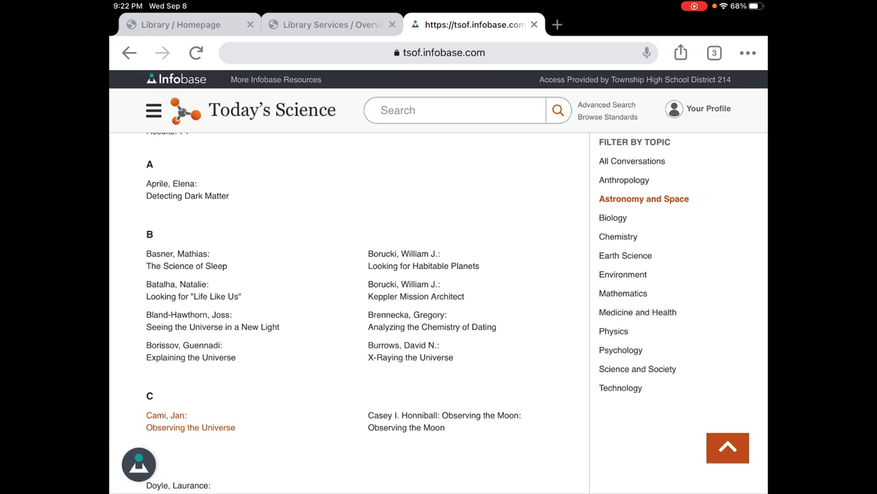
Open Borucki's 'Looking for Habitable Planets' interview, scroll it, and view its MLA citation.
click(424, 266)
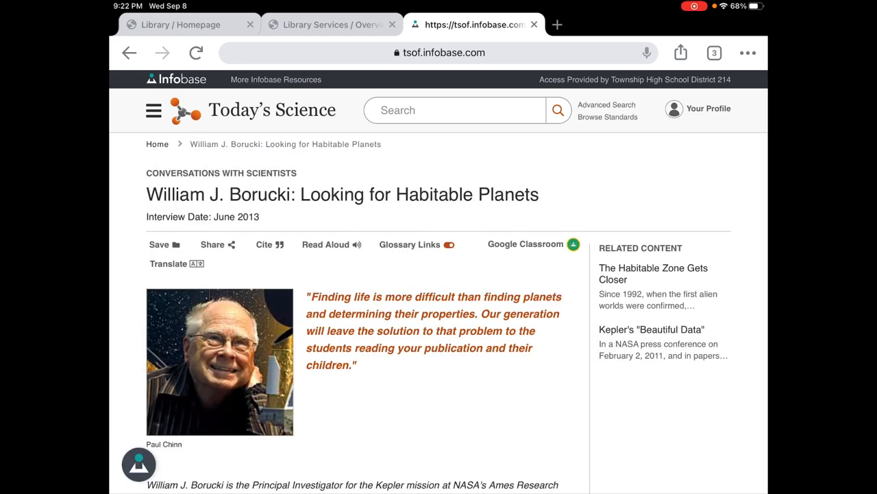
scroll(down, 3)
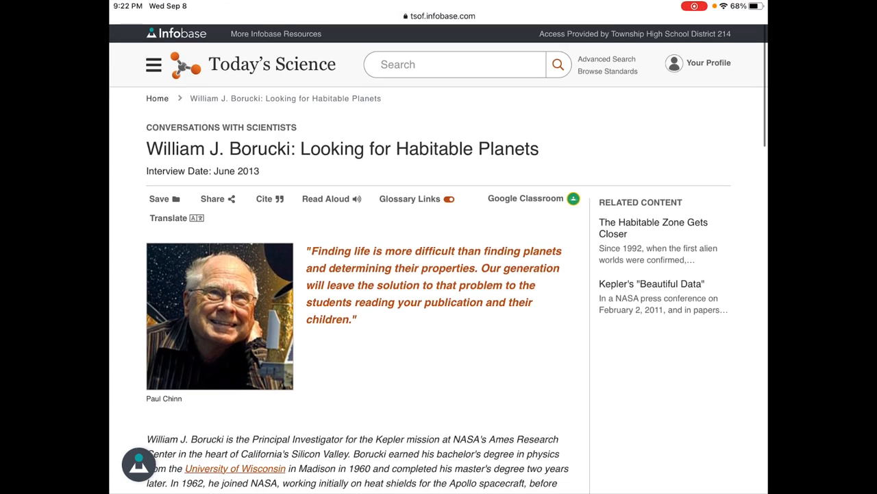
scroll(down, 3)
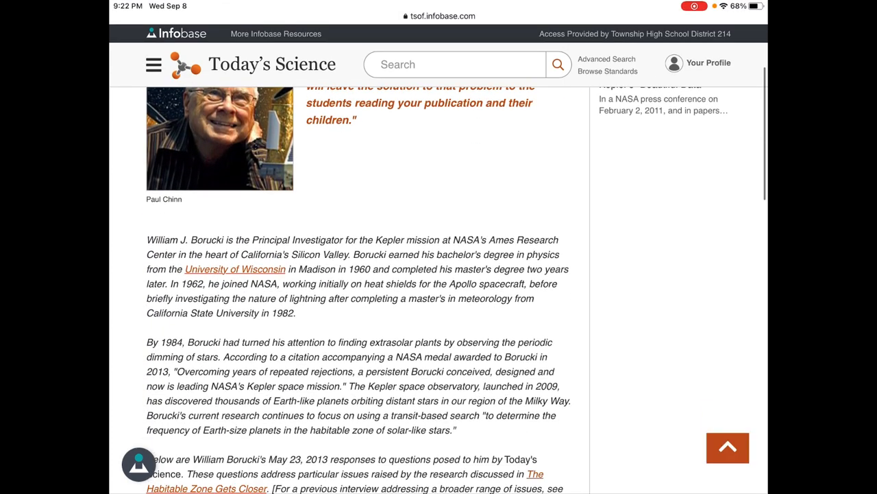
scroll(down, 3)
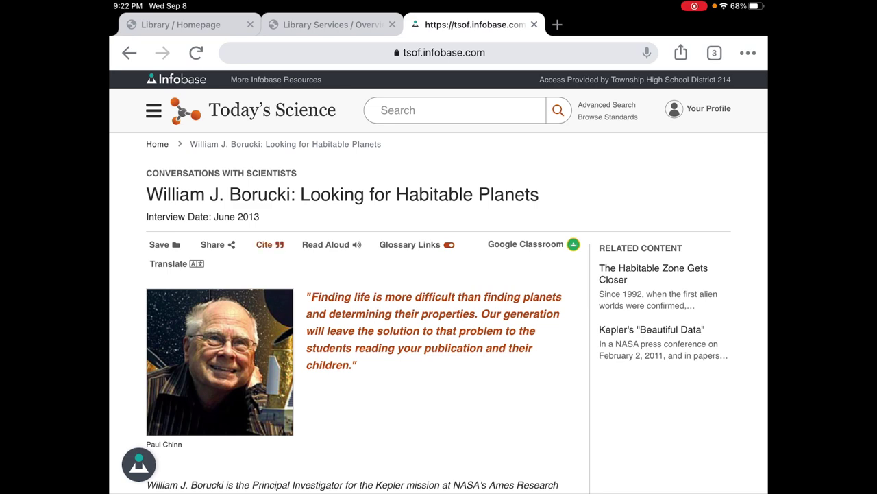
click(264, 244)
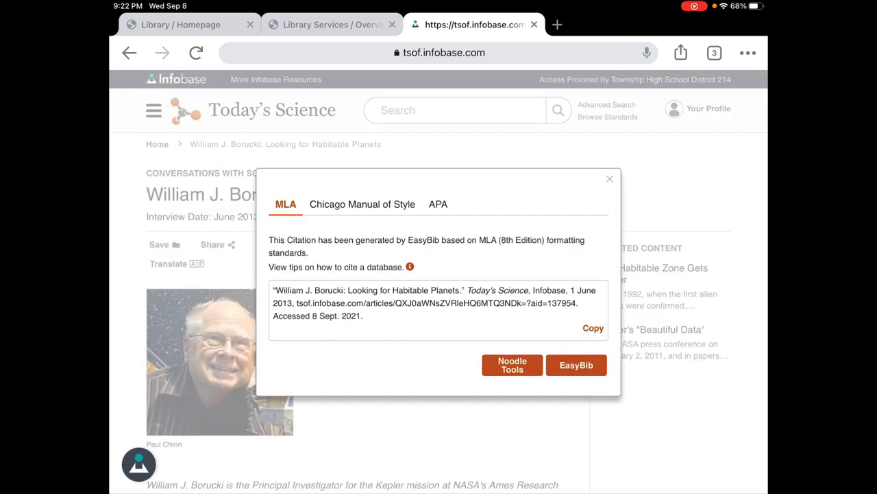
click(609, 179)
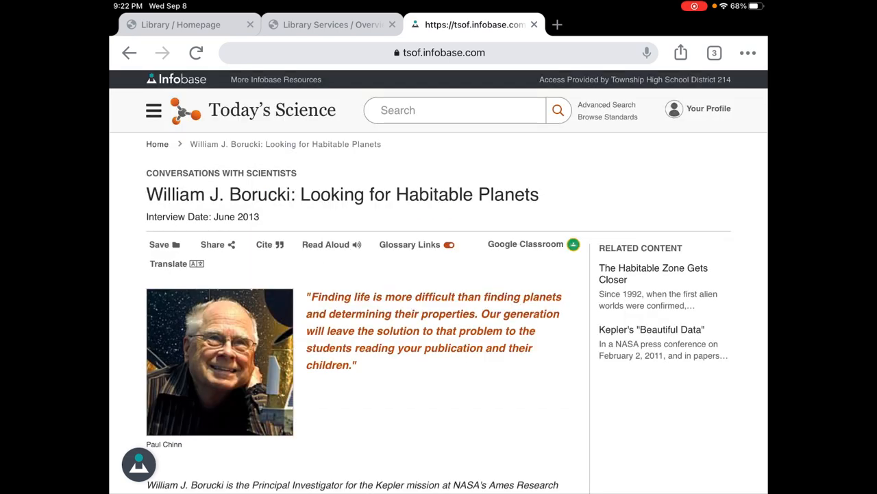
click(680, 52)
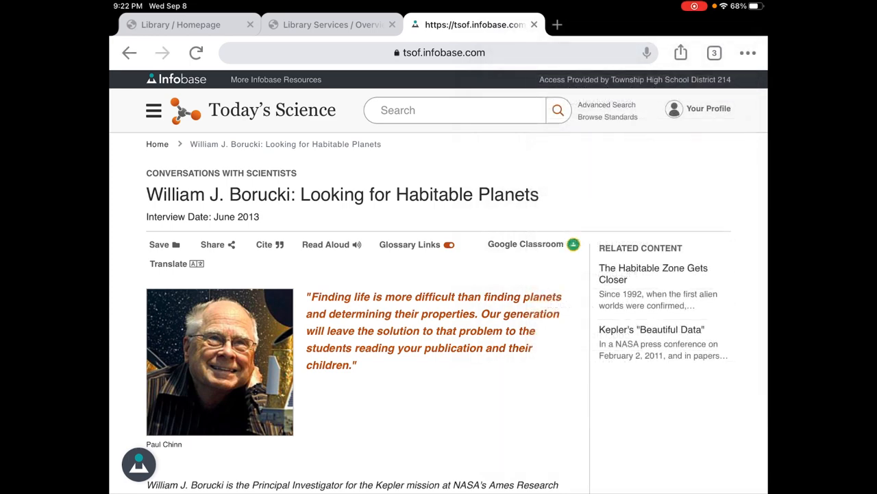
Go to Research Topics from the menu, scroll from Aging Unraveled, and load more topics.
click(154, 109)
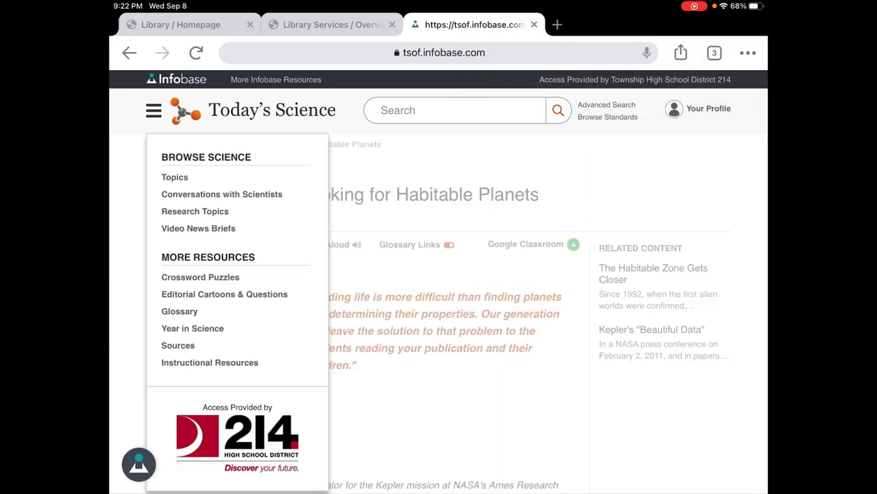
click(195, 212)
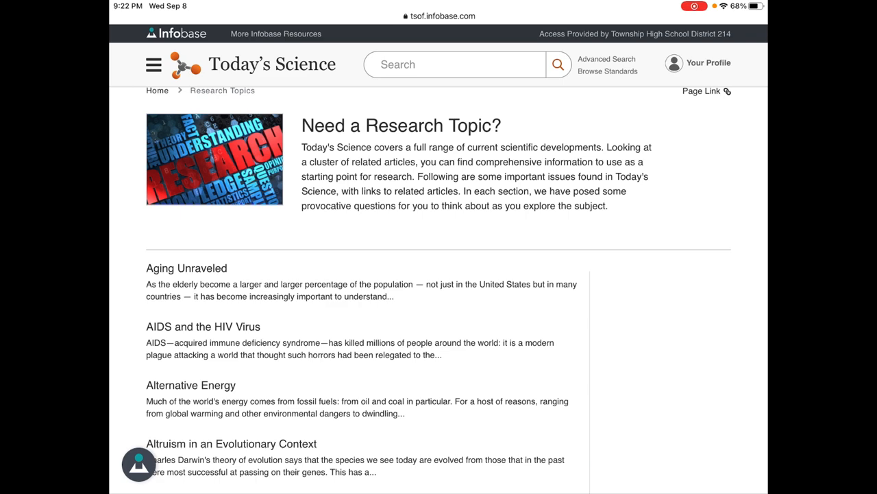
scroll(down, 3)
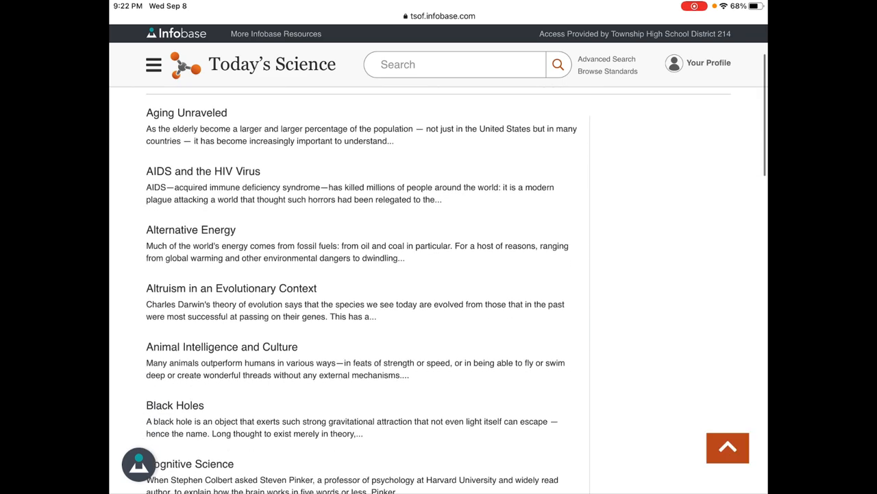
scroll(down, 3)
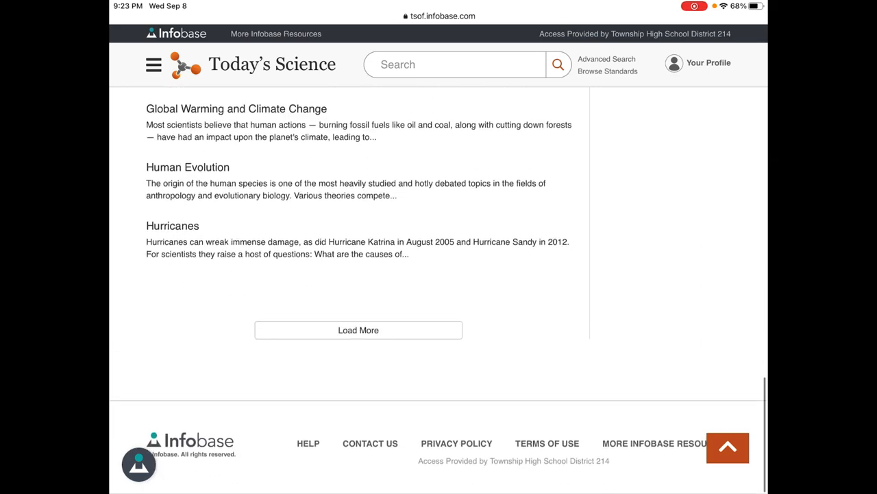
click(358, 329)
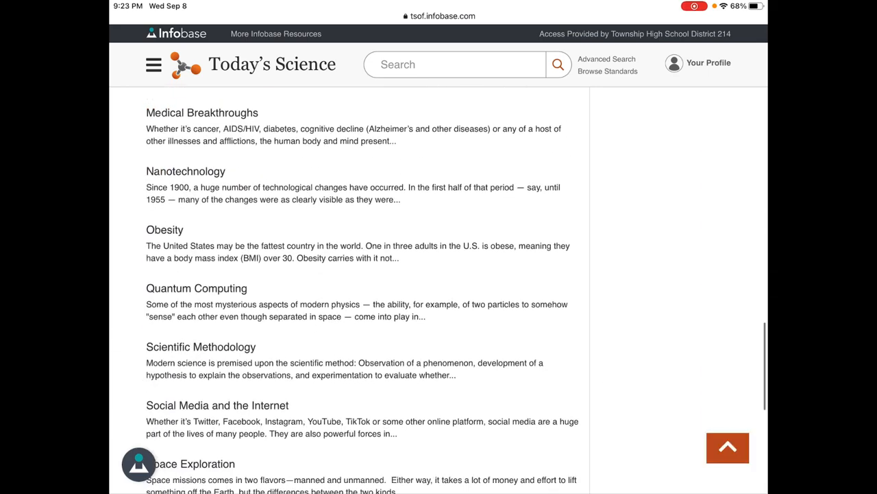
scroll(down, 3)
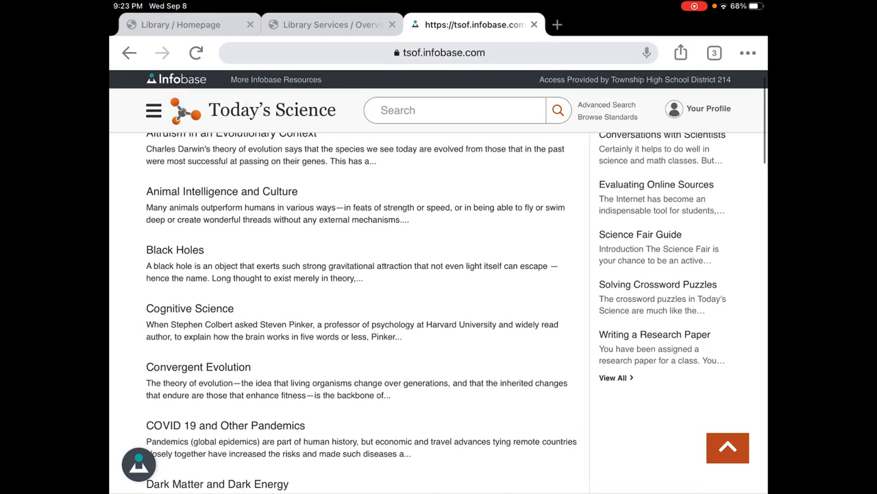
From the Black Holes topic, open 'Mass Merger: Intermediate Black Holes Collide' and view its MLA citation.
click(175, 249)
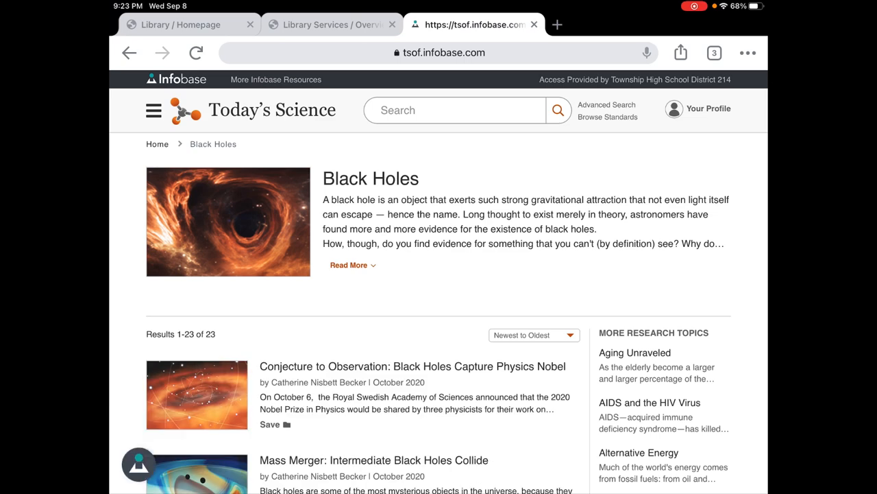
click(349, 264)
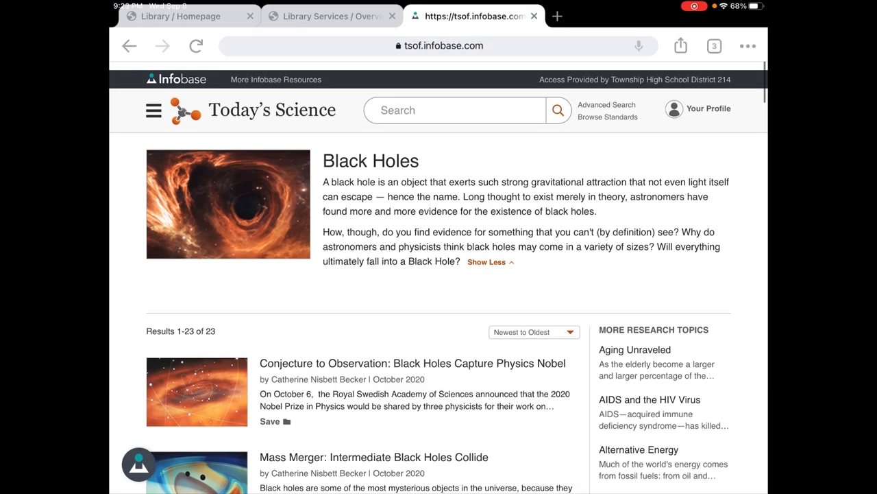
scroll(down, 3)
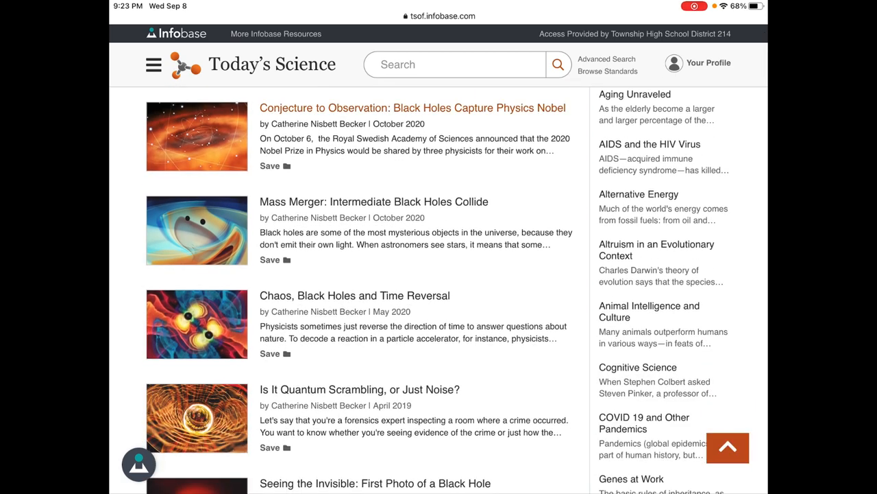
click(374, 202)
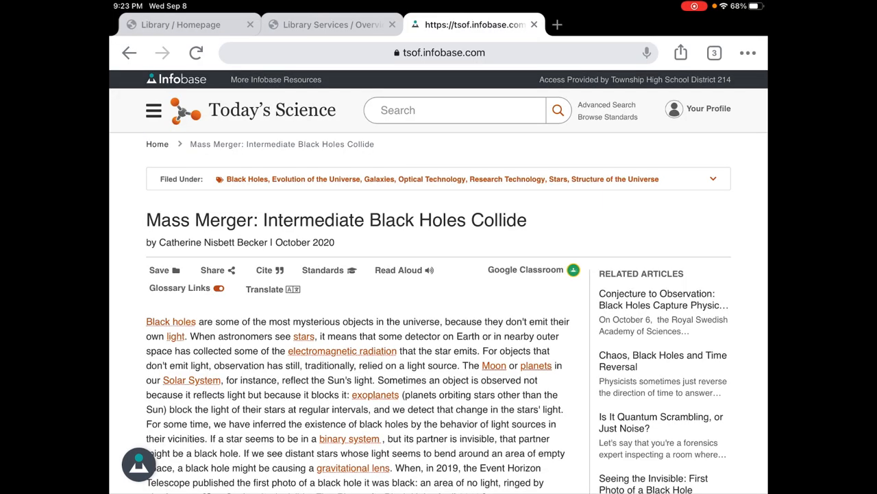
click(263, 270)
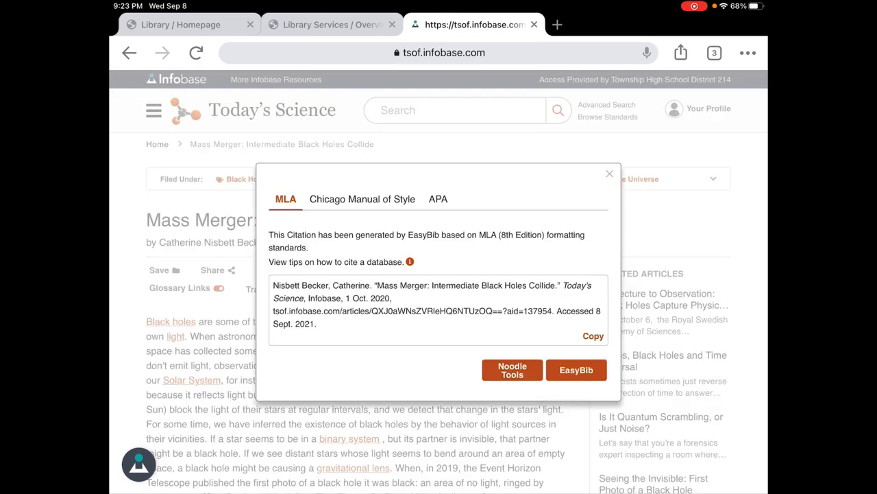
click(610, 173)
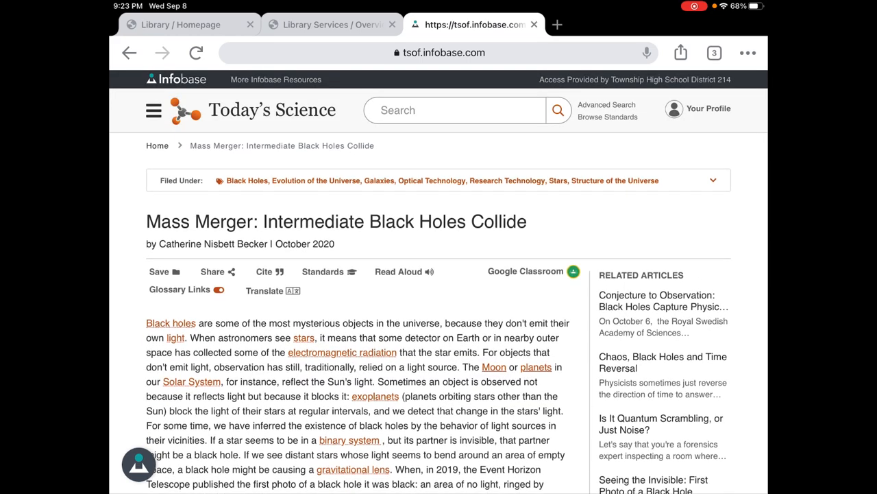
scroll(down, 3)
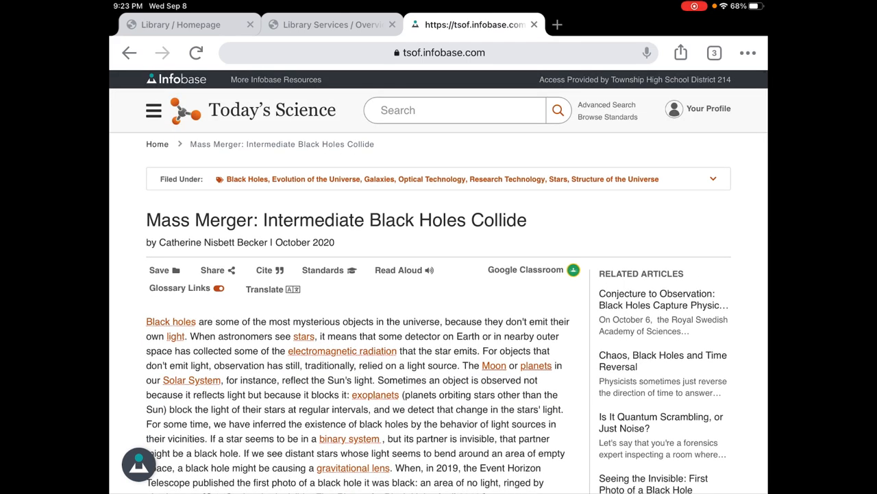